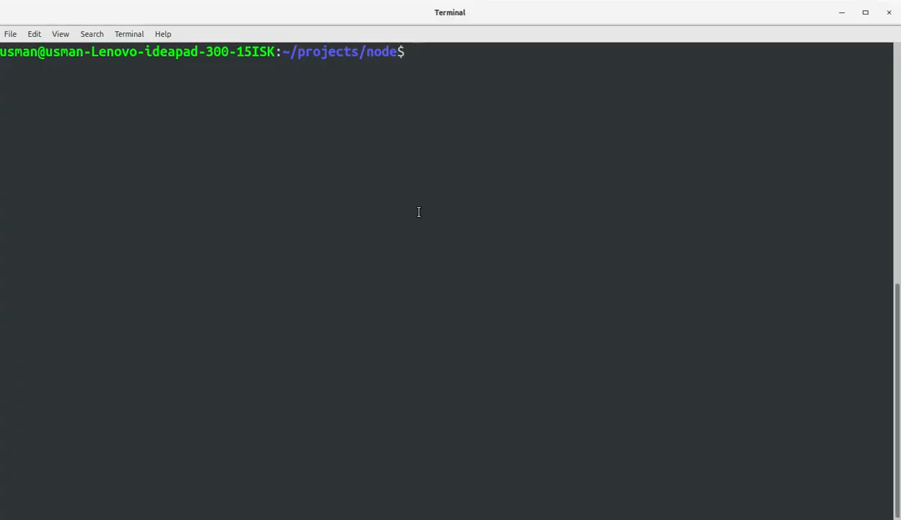
Create the node-udp-server folder with sudo mkdir, chmod -R 777 it, and cd into it
text(sudo m)
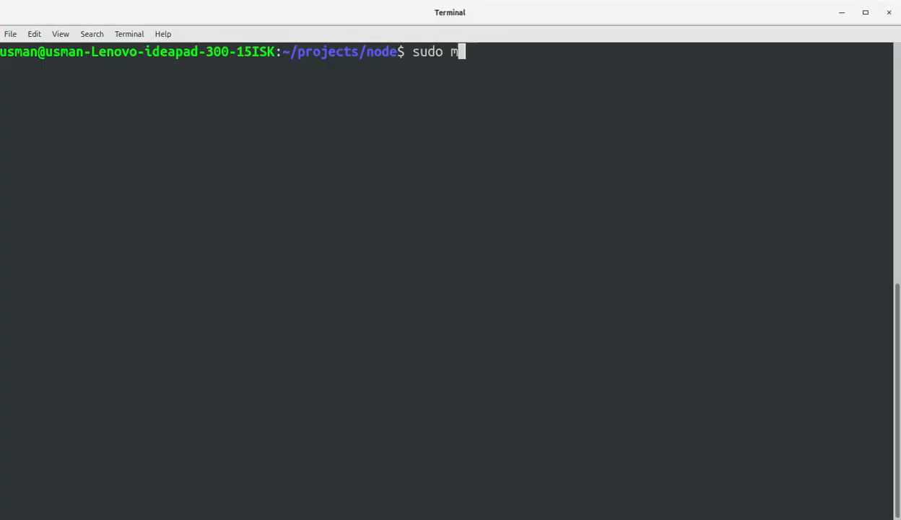
text(kdir node-udp-server)
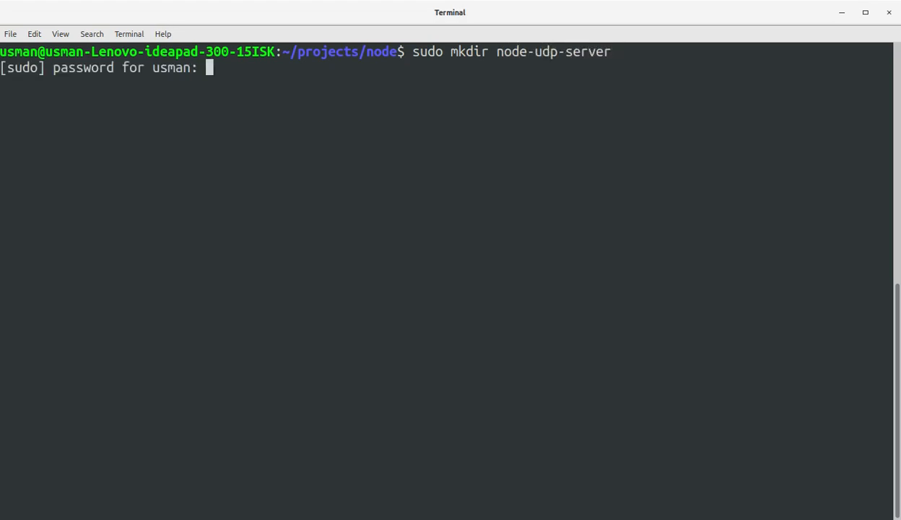
text(sudo ch)
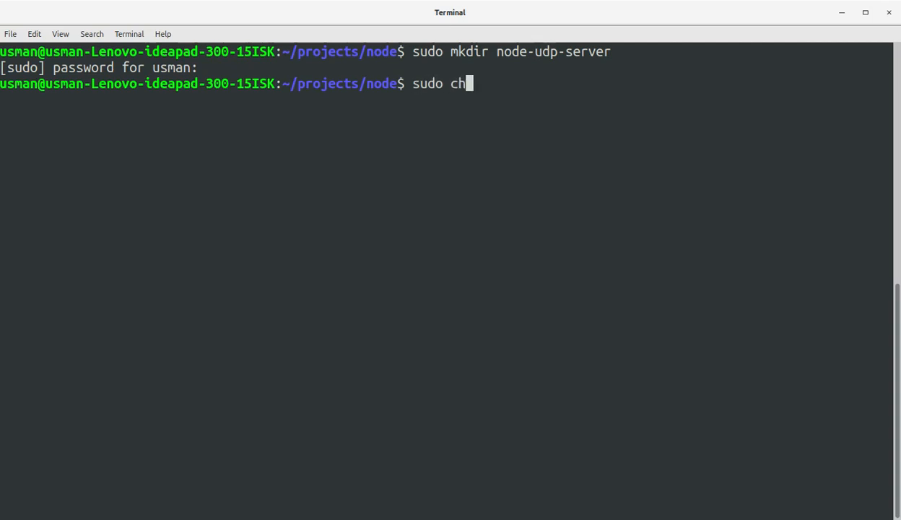
text(mod -R)
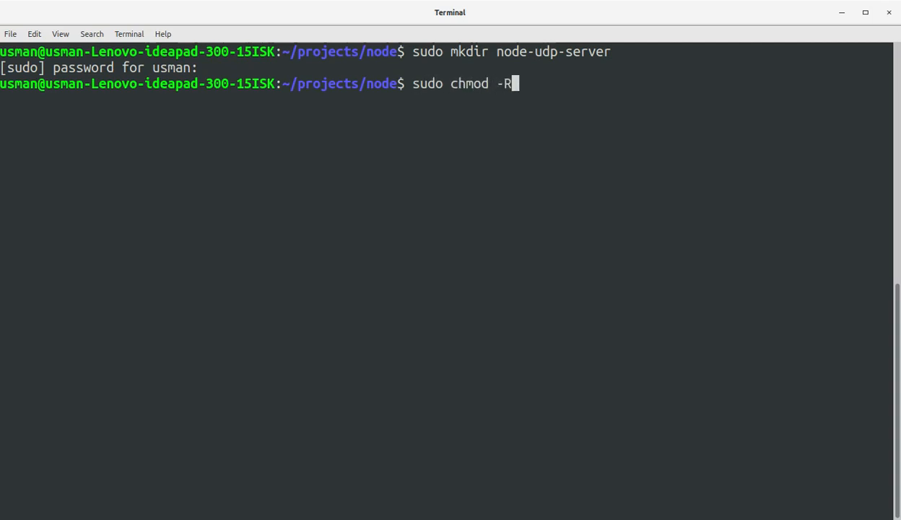
text(777 node-udp-server/)
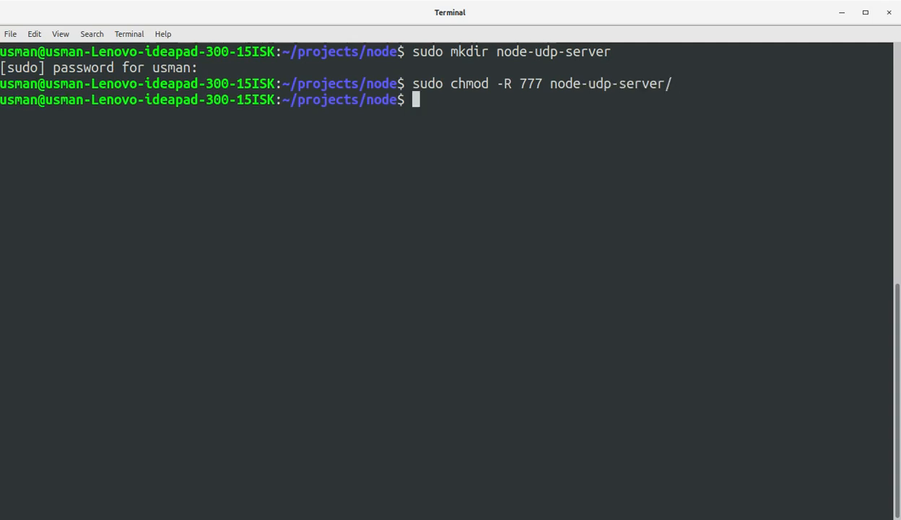
text(cd node-udp-server/)
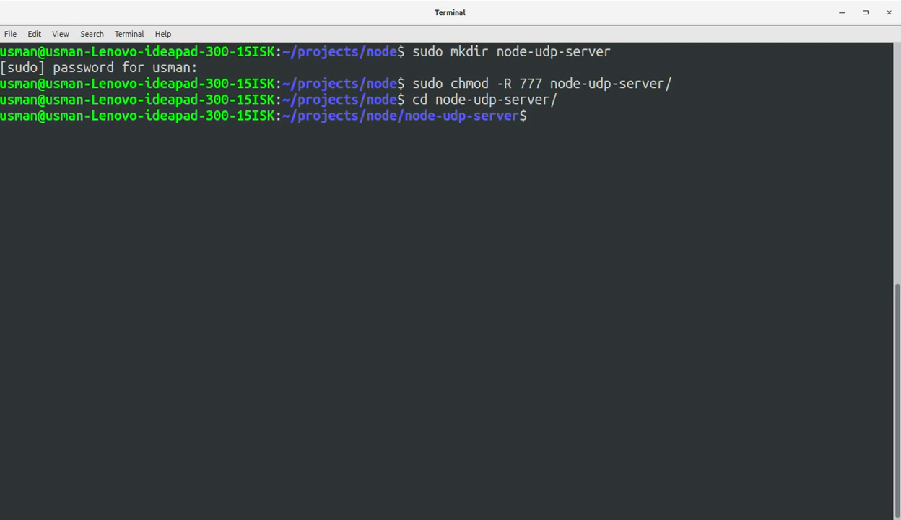
text(np)
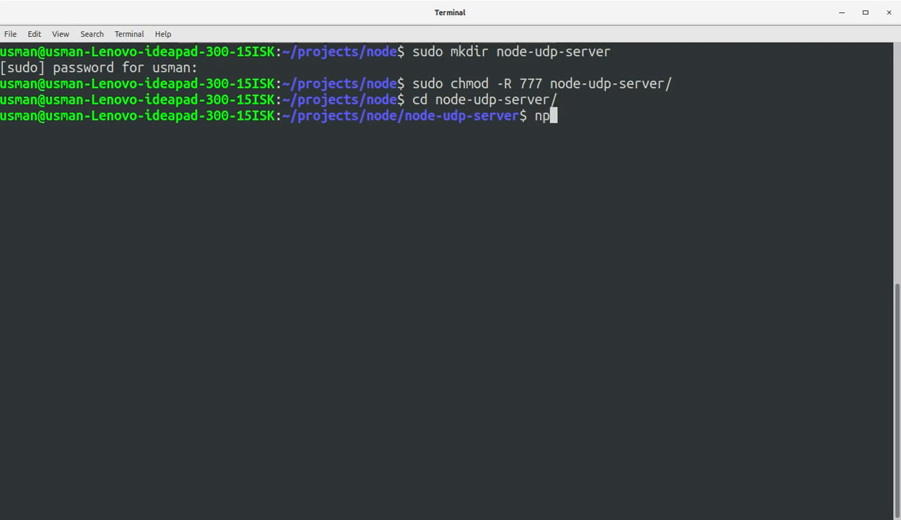
Run npm init -y to generate a default package.json, then list the folder contents
text(m)
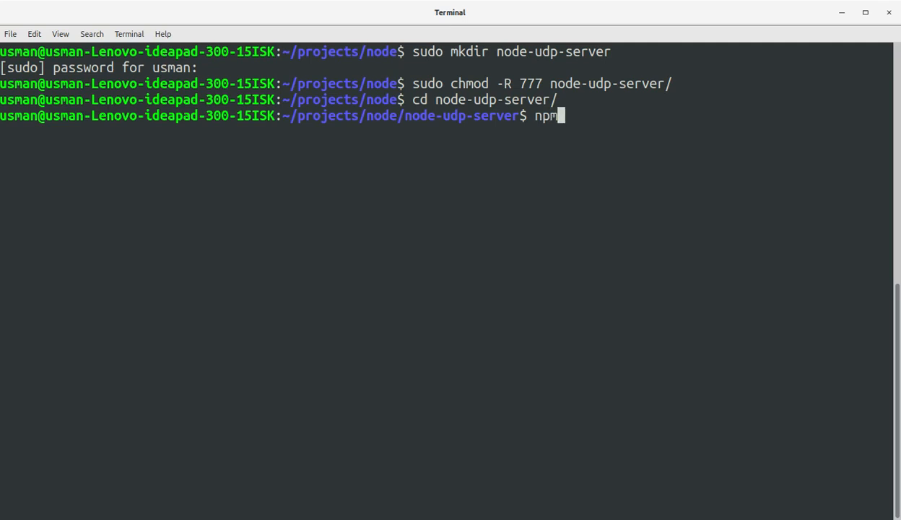
text(ini)
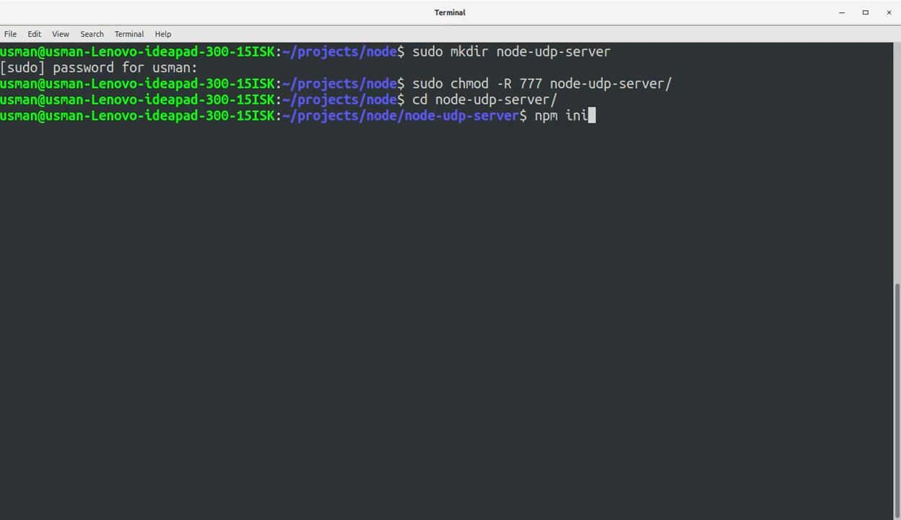
text(t)
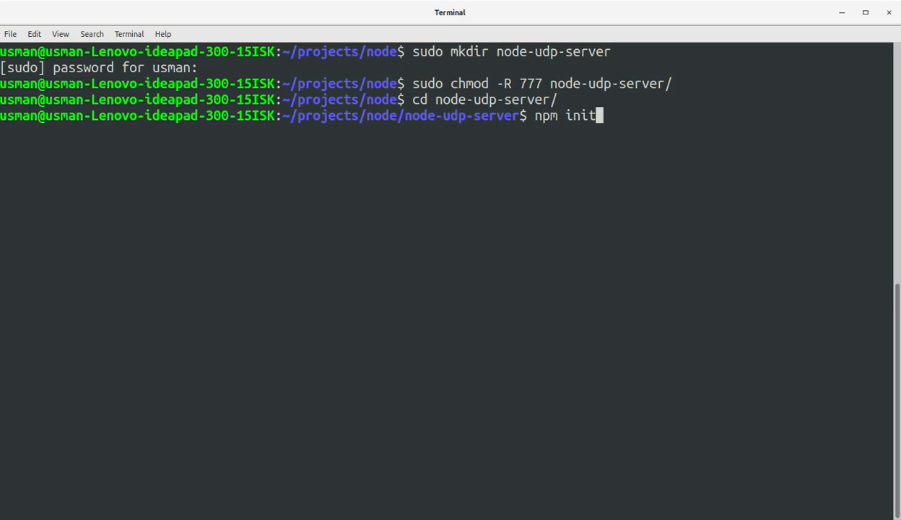
text(-y)
text(ls)
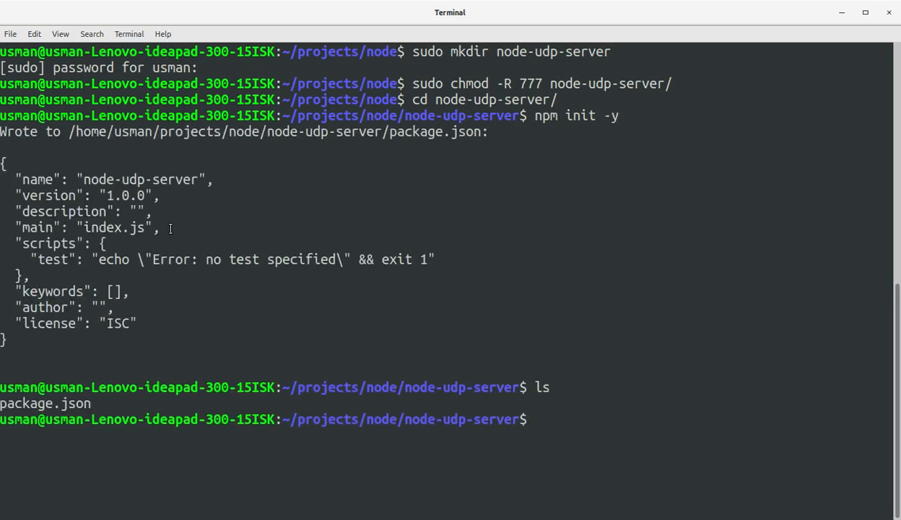
double_click(44, 403)
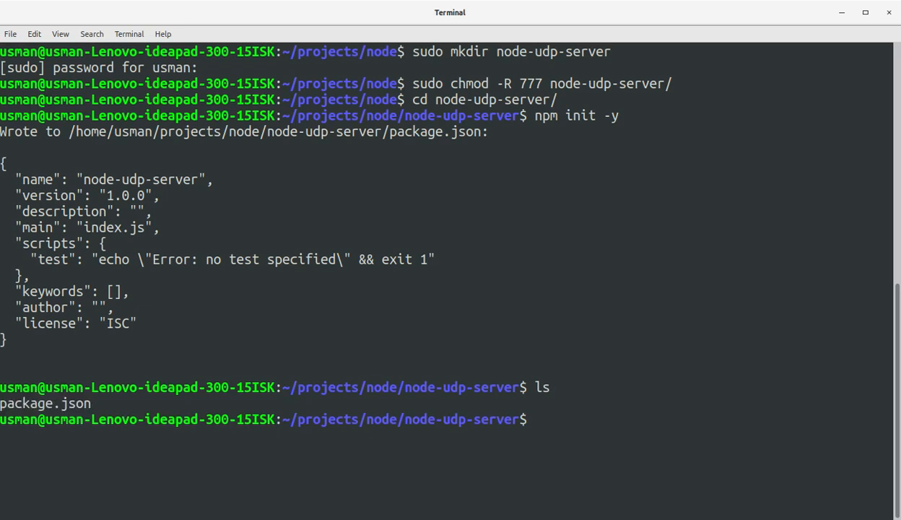
text(sudo npm)
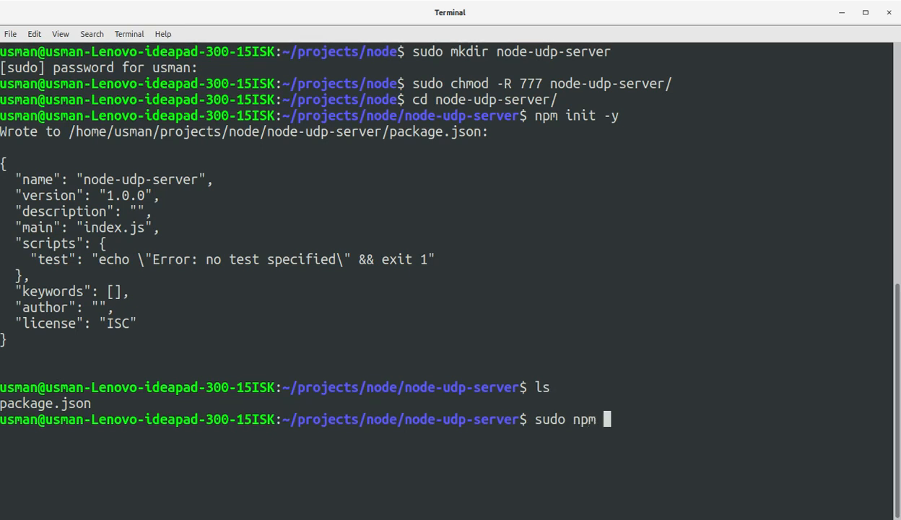
Install the dgram package with sudo npm and check the folder with ls
text(dgram)
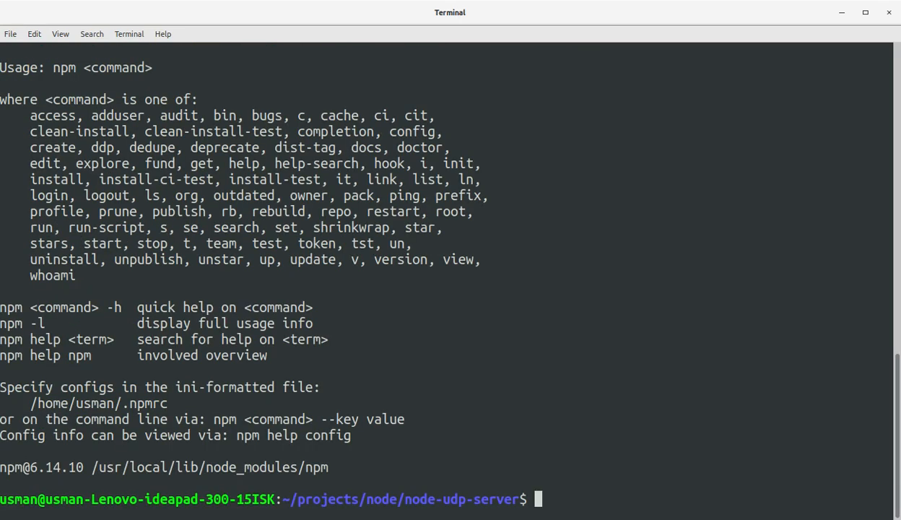
text(sudo npm dgram)
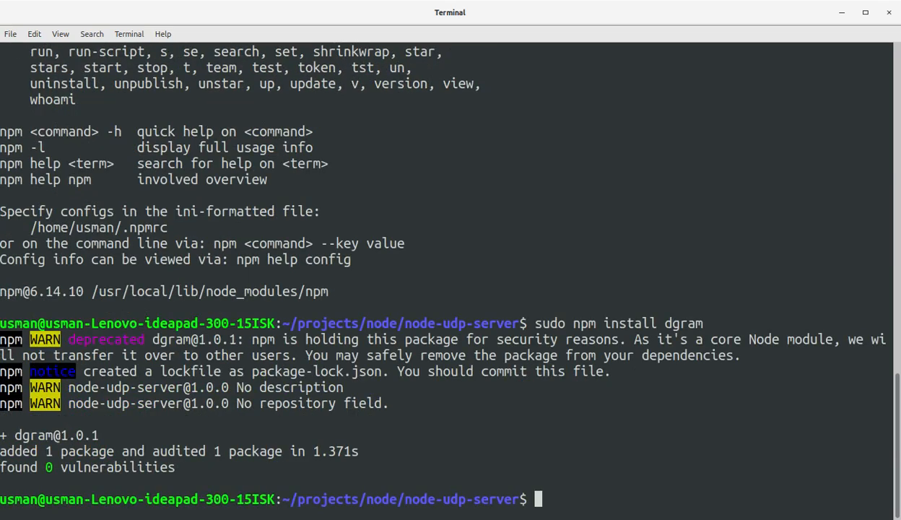
text(ls)
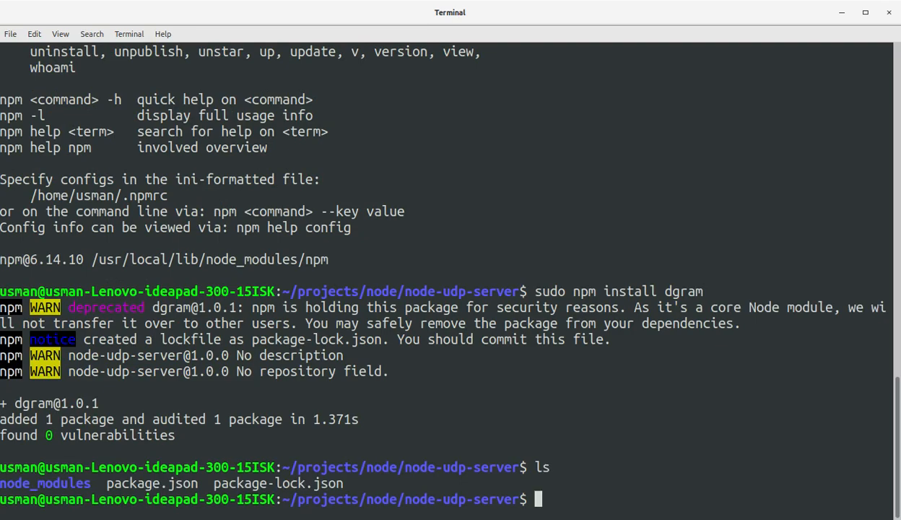
Run subl udp_server.js to create the server file in Sublime Text
text(subl)
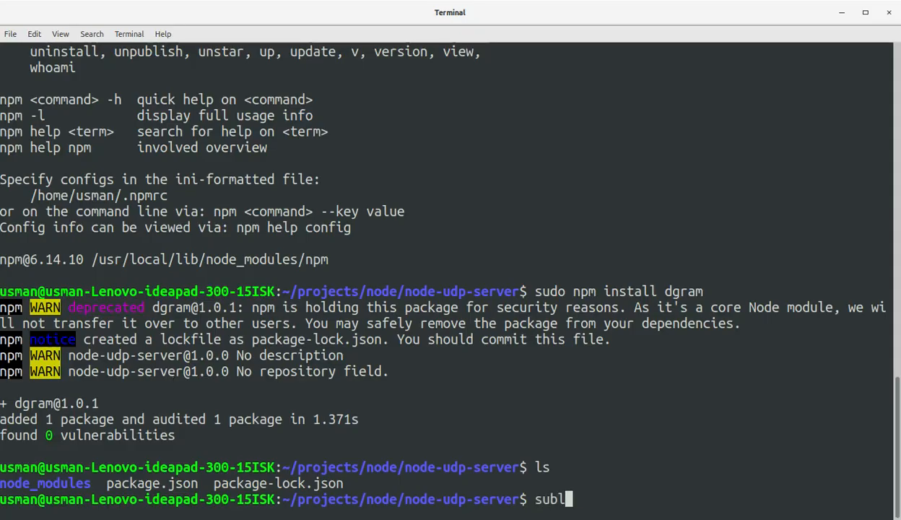
text(udp_server.j)
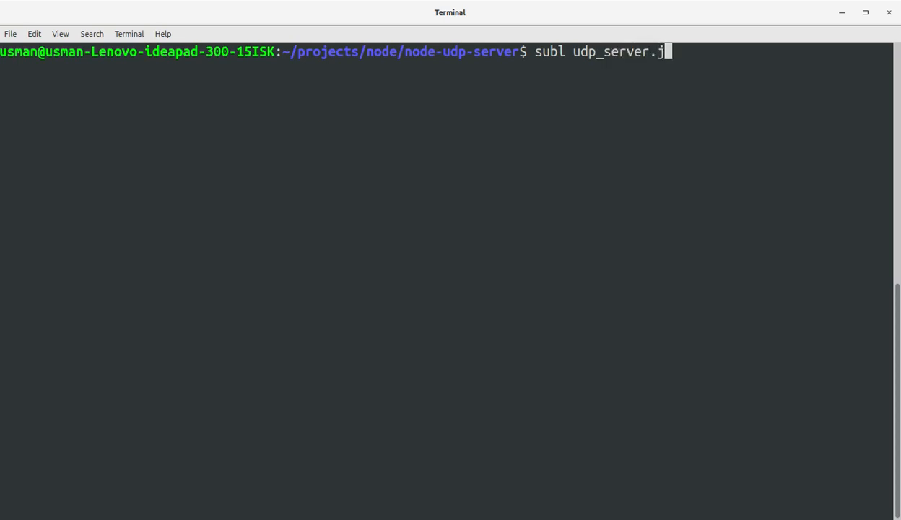
key(Return)
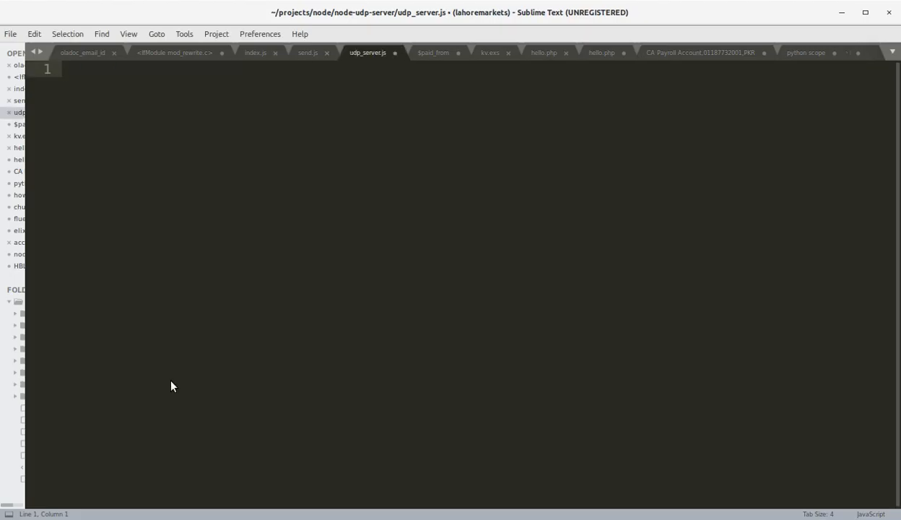
Write var dgram = require('dgram'); and var server = dgram.createSocket('udp4');
text(var dgram)
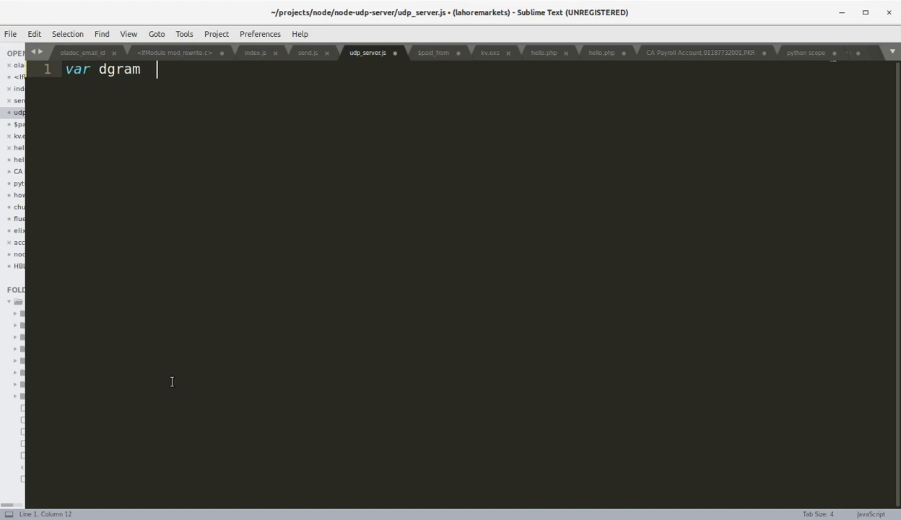
text(= require())
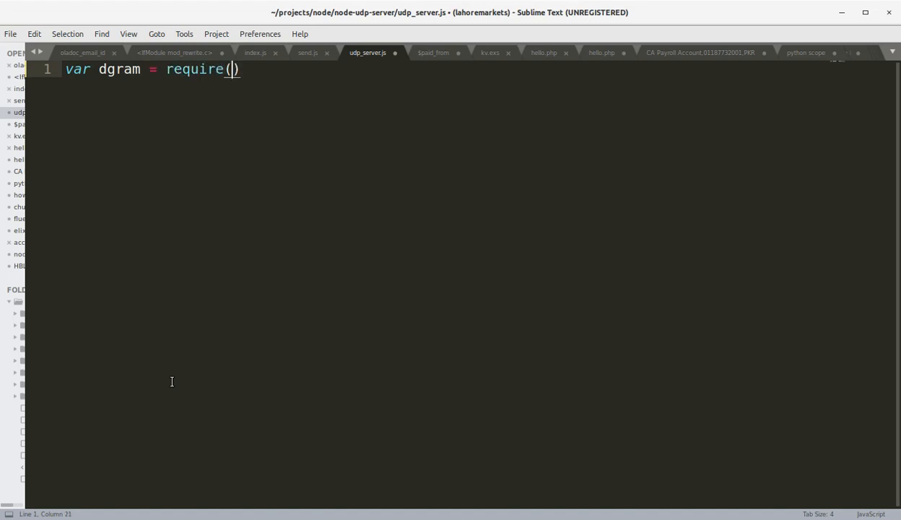
text('dgram')
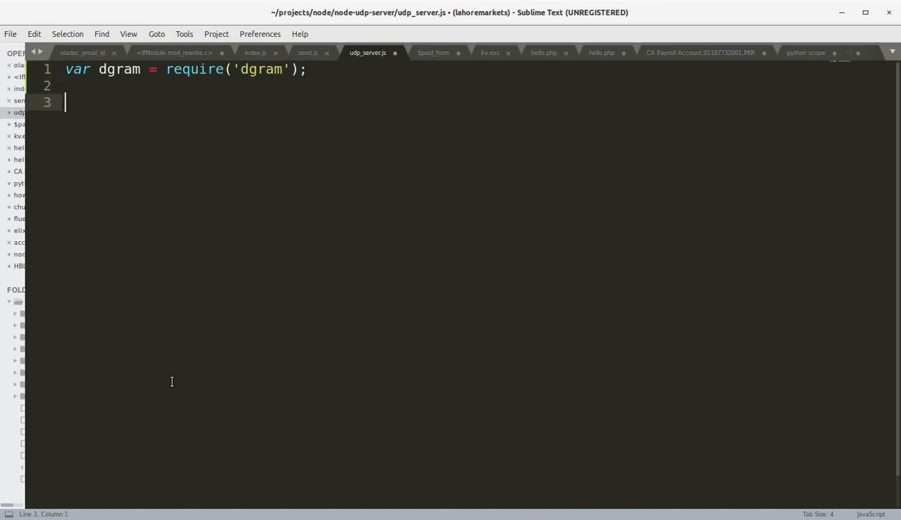
text(var se)
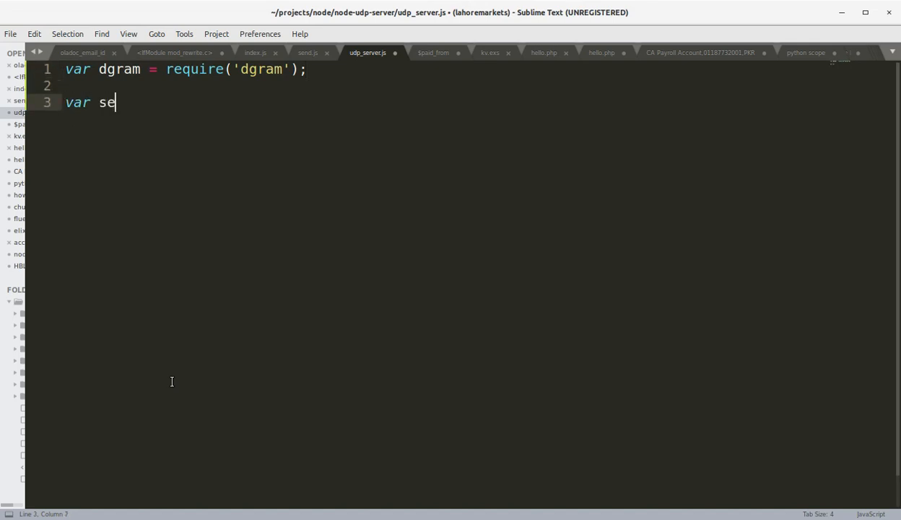
text(rver = d)
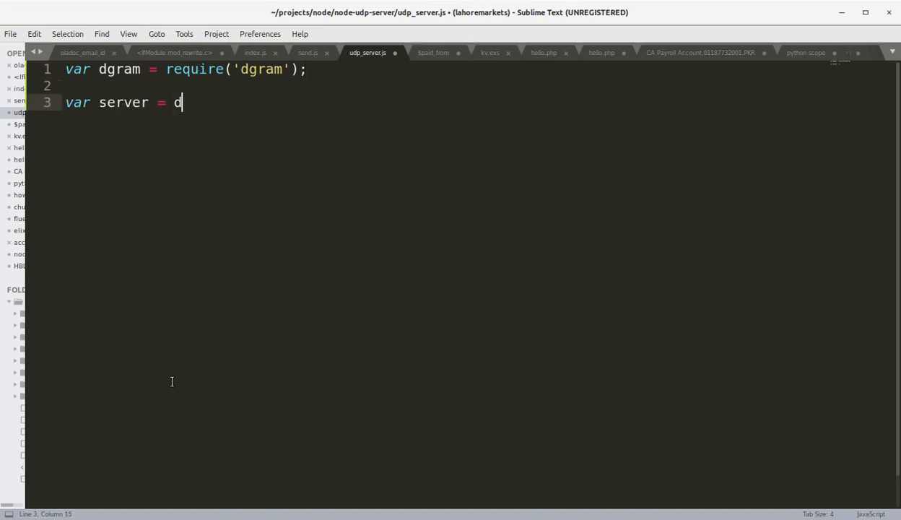
text(gram.crea)
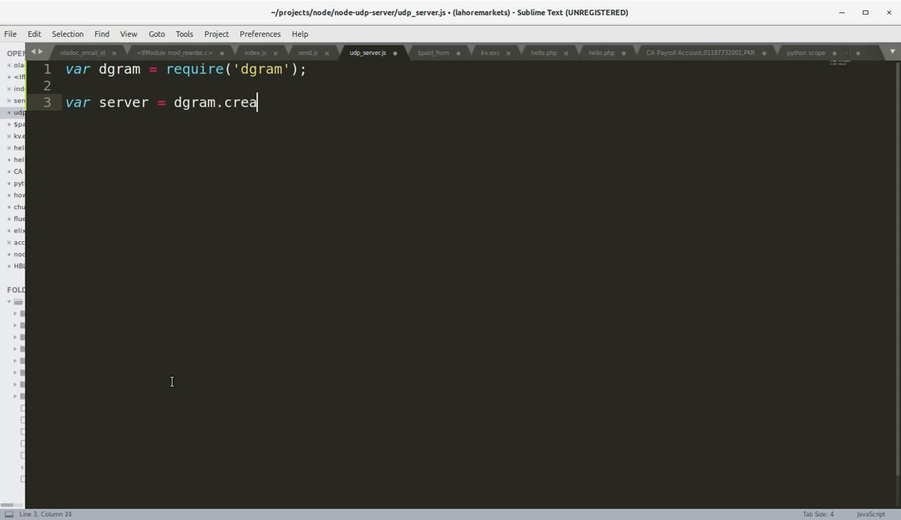
text(te)
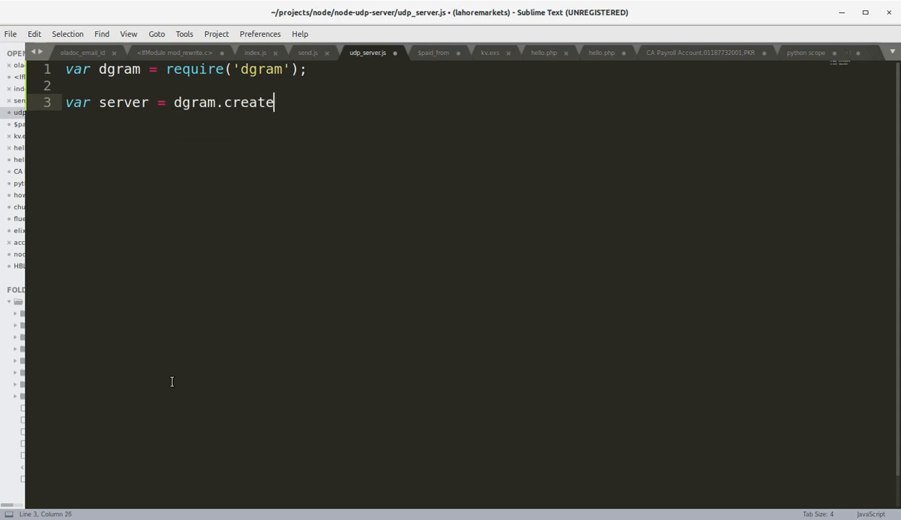
text(Socket('u'))
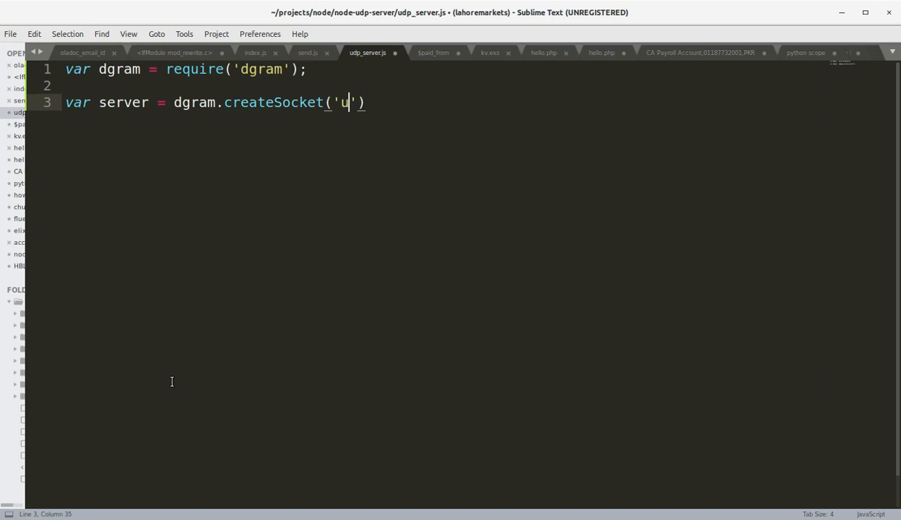
text(dp4)
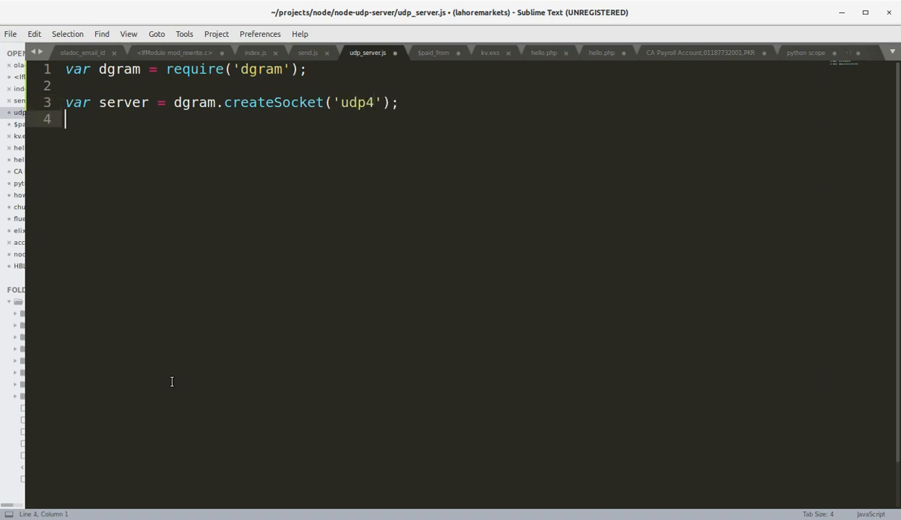
Start a server.on('message') handler function taking msg and rinfo
text(s)
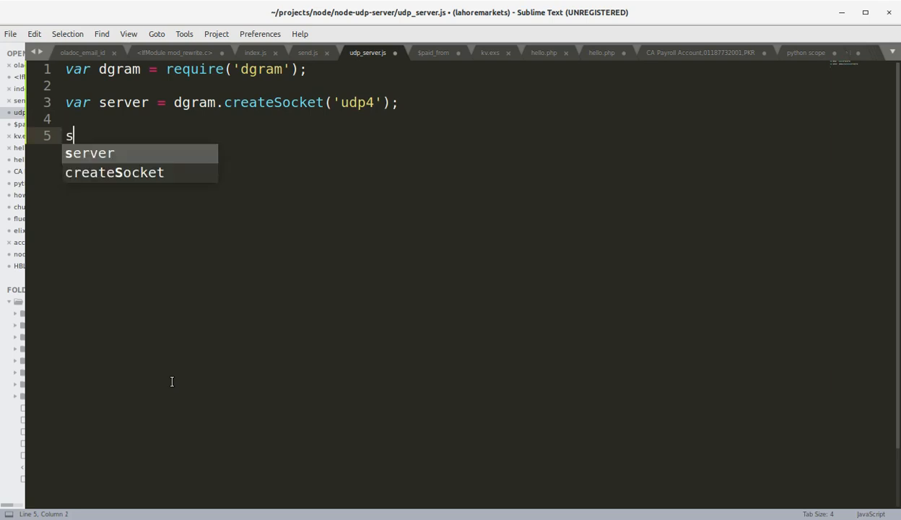
text(erver.)
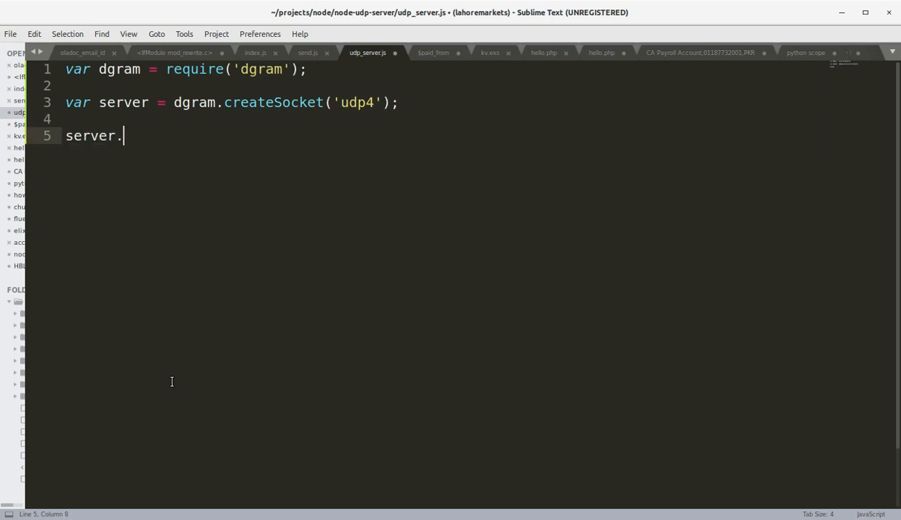
text(on(')
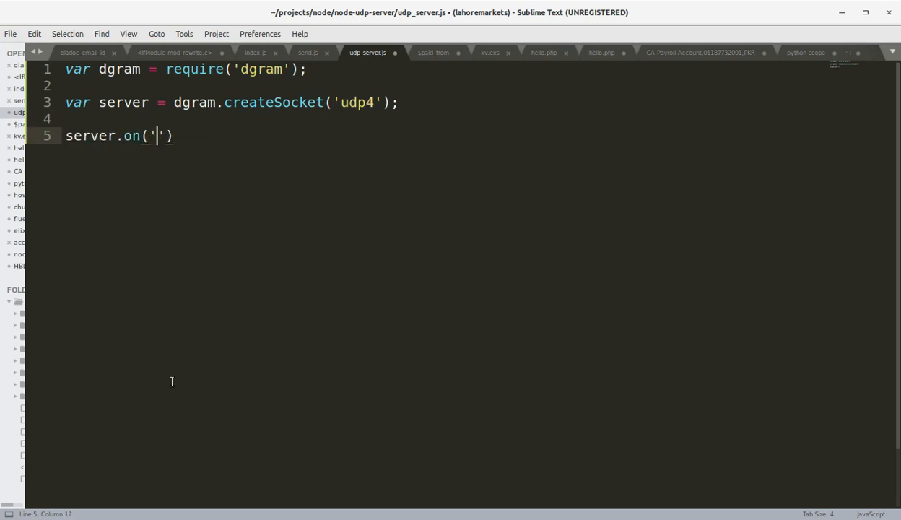
text(messa)
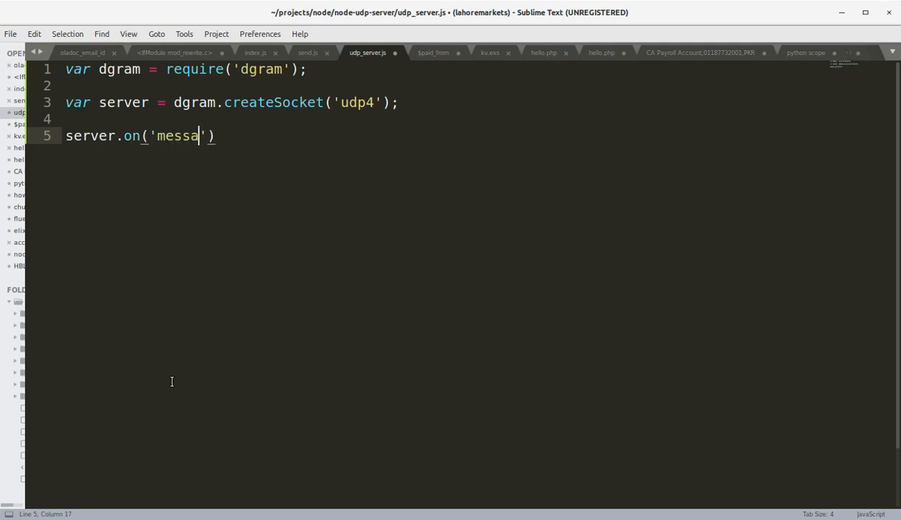
text(ge)
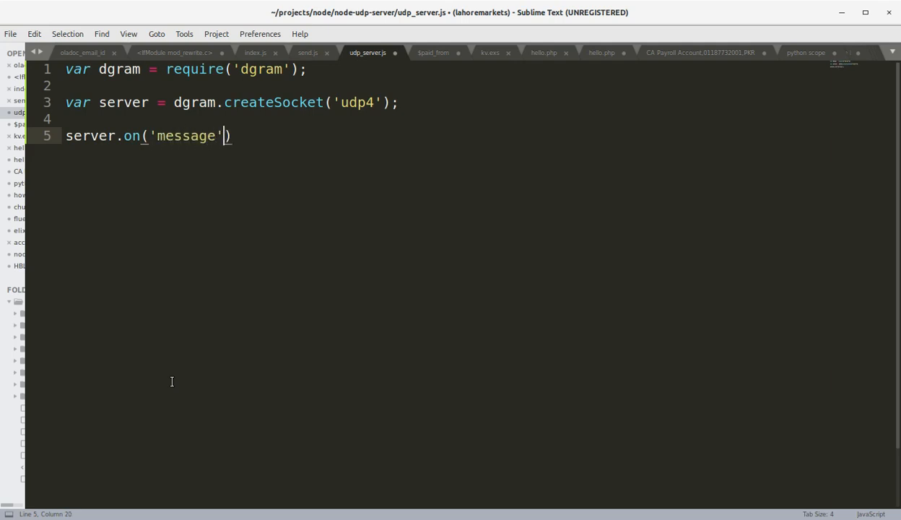
text(,function())
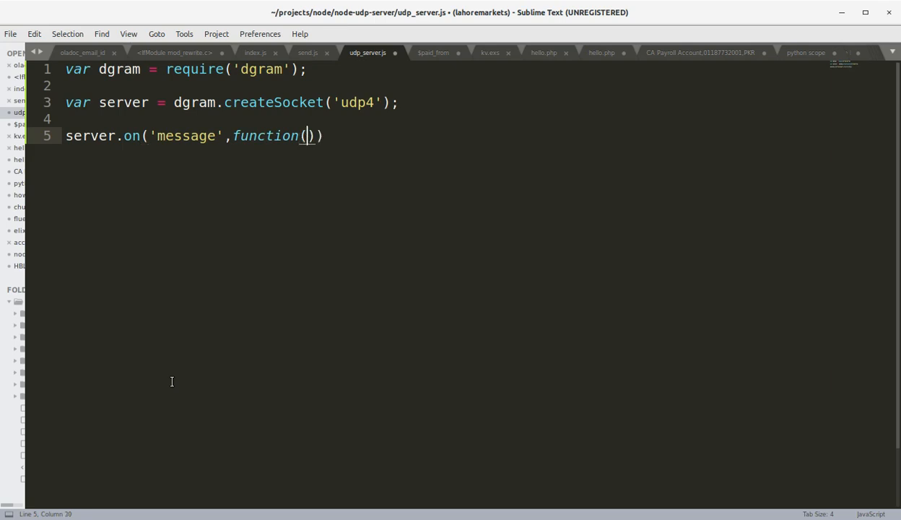
text(msg)
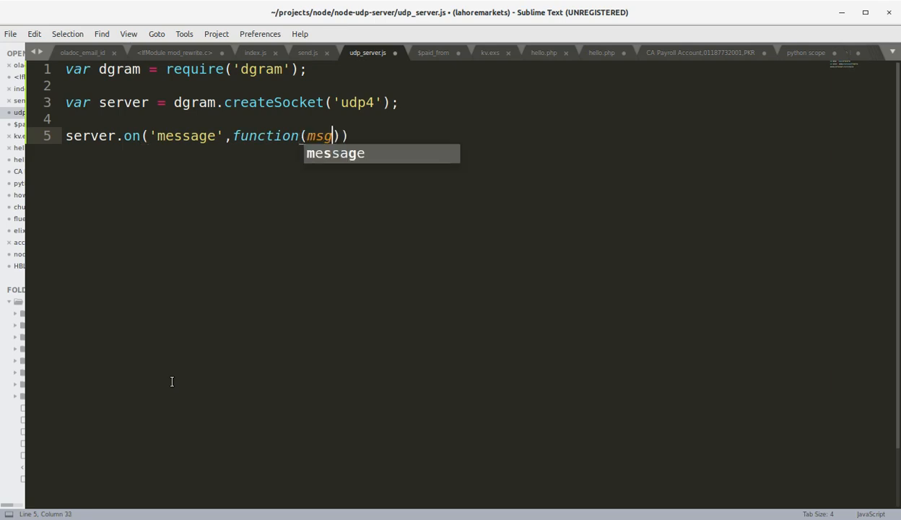
text(, r)
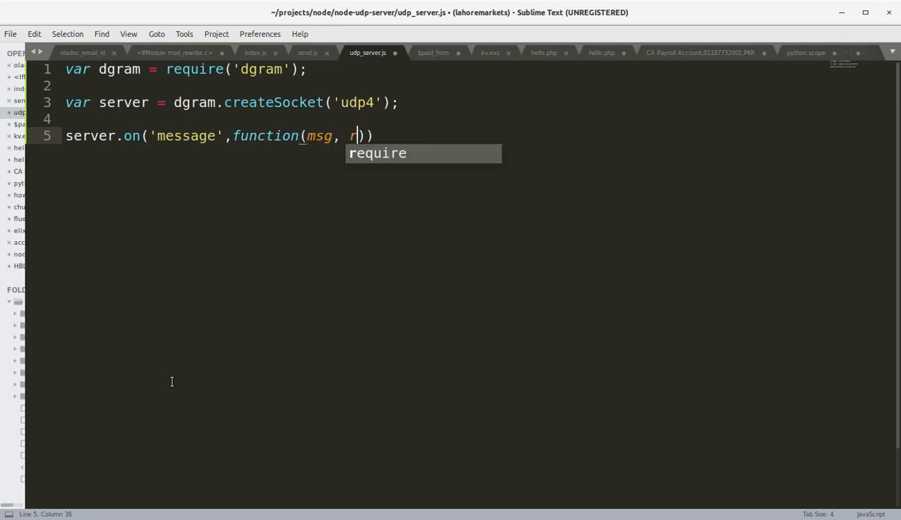
text(info)
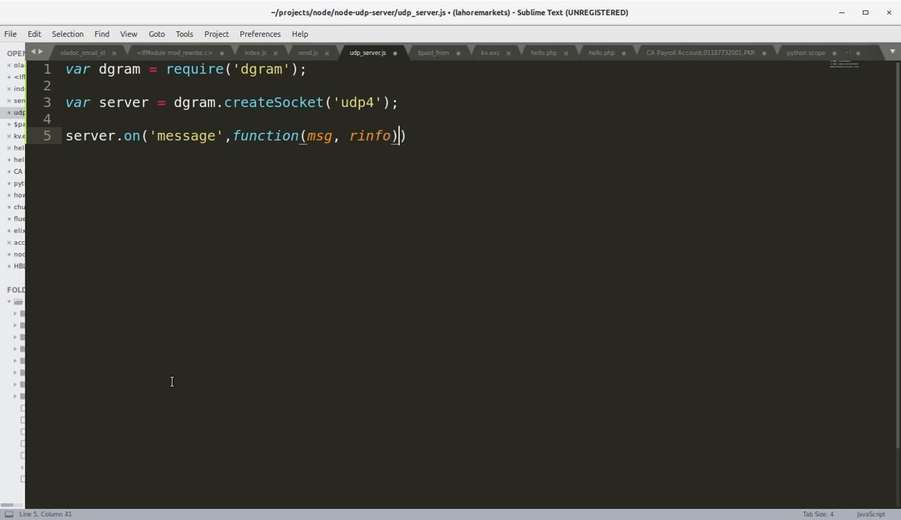
text({)
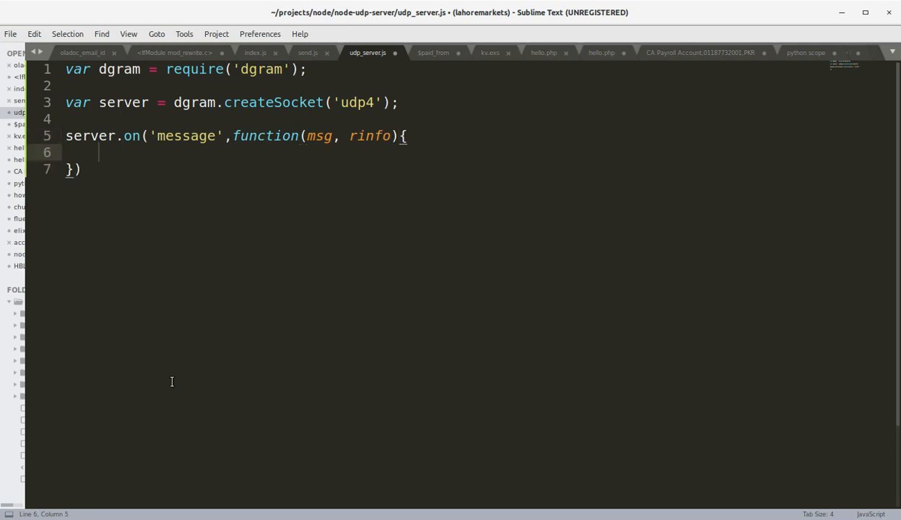
Inside the handler, log 'I received this message from client: ' + msg
text(console.l)
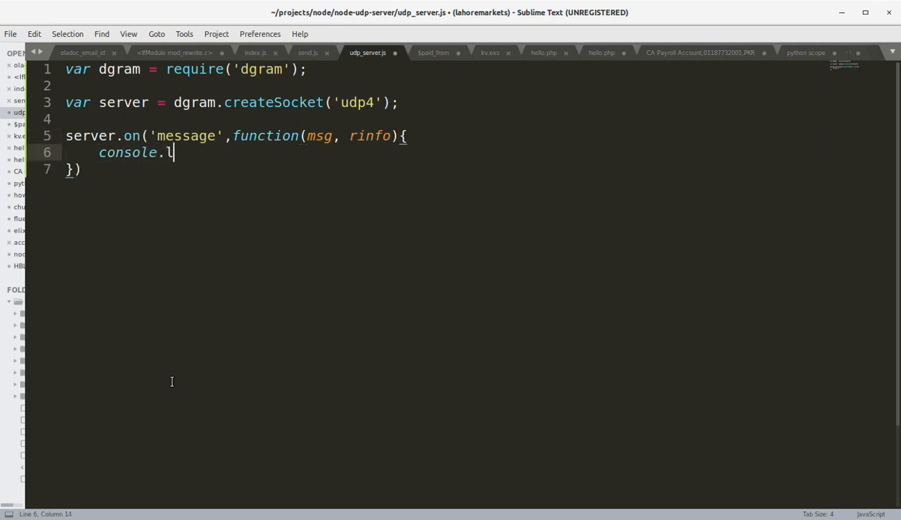
text(og(""))
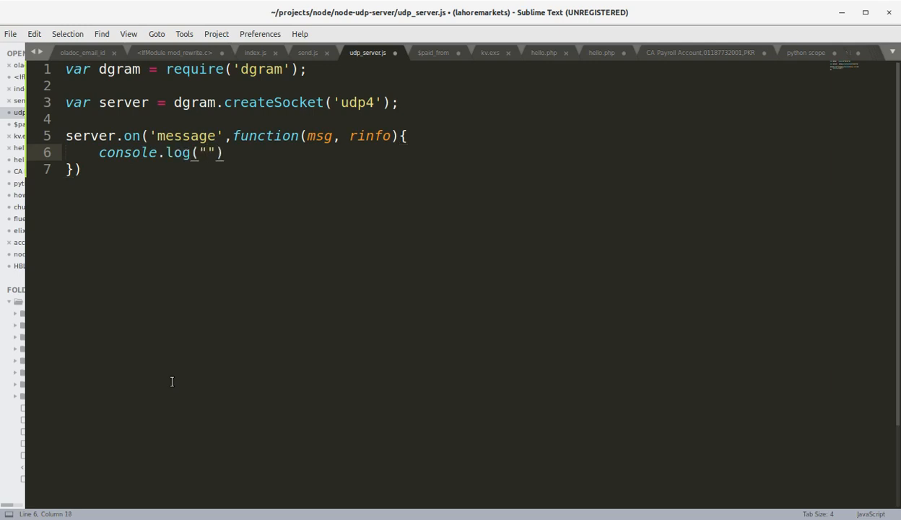
text(I rec)
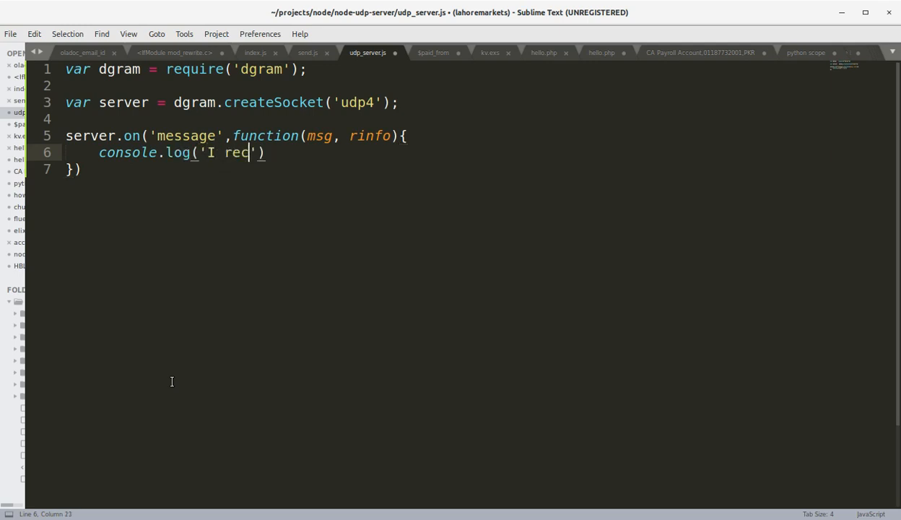
text(eive)
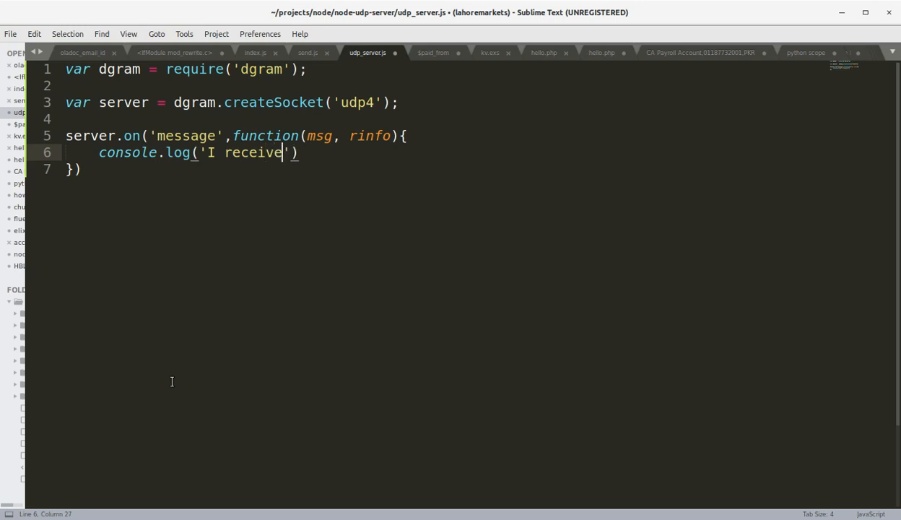
text(d this mess)
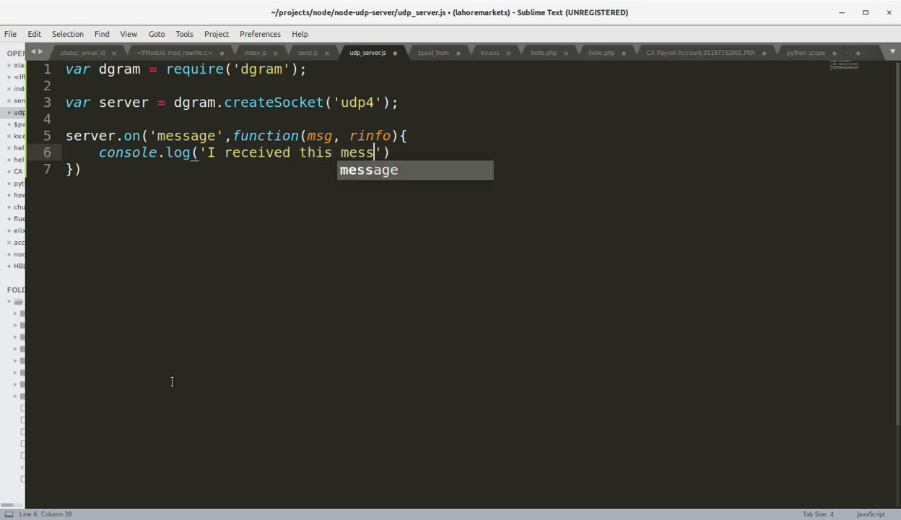
text(age from client)
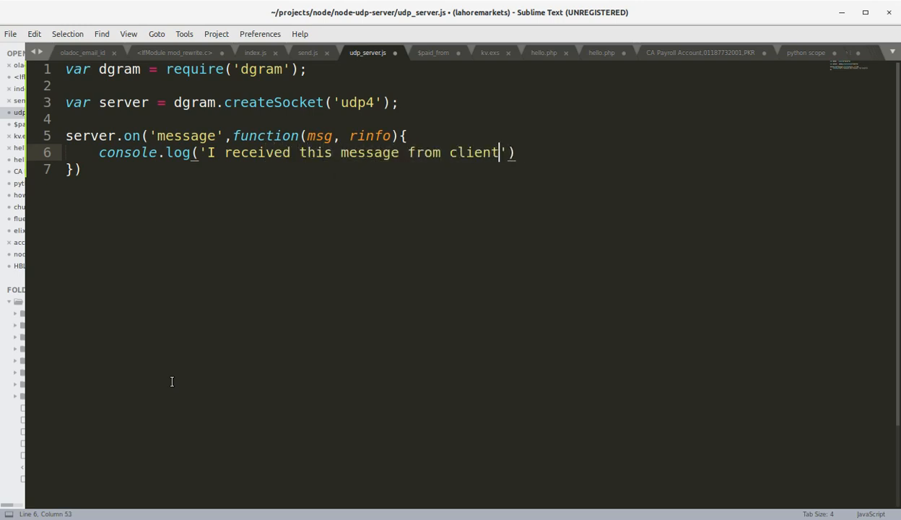
text(: ' +)
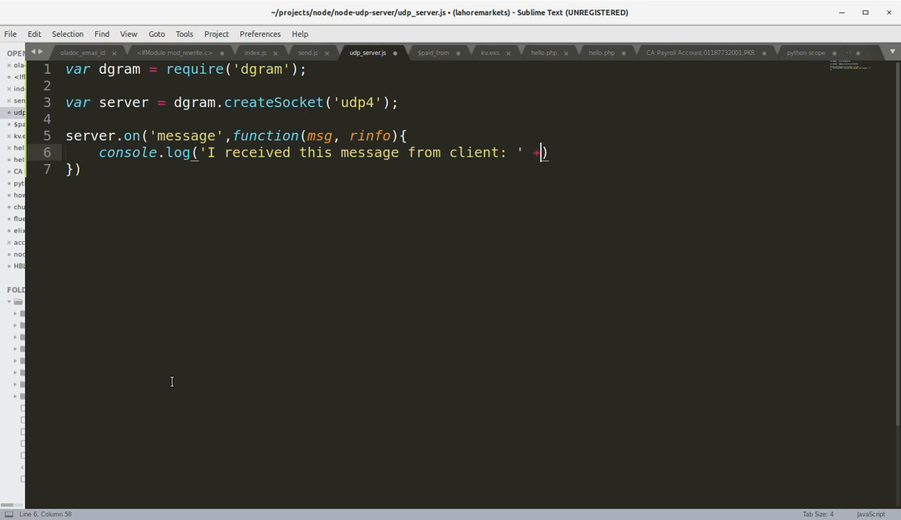
text(msg)
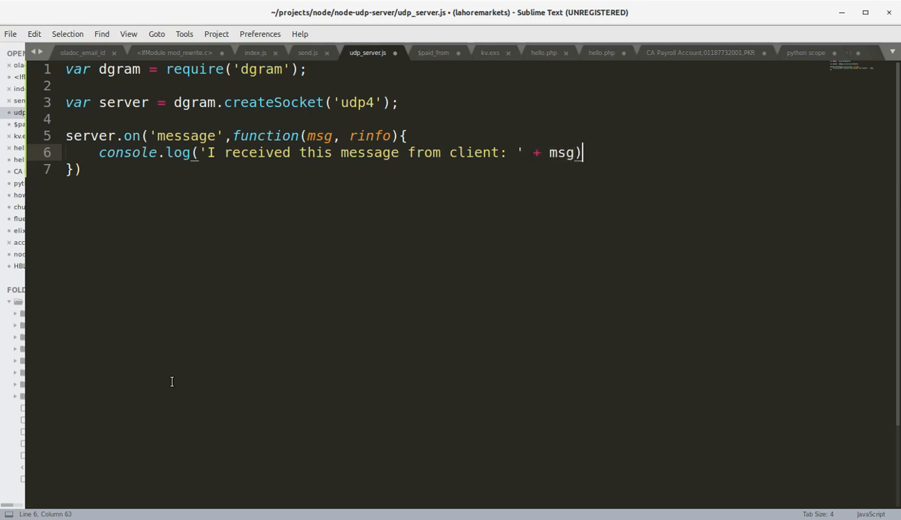
text(;)
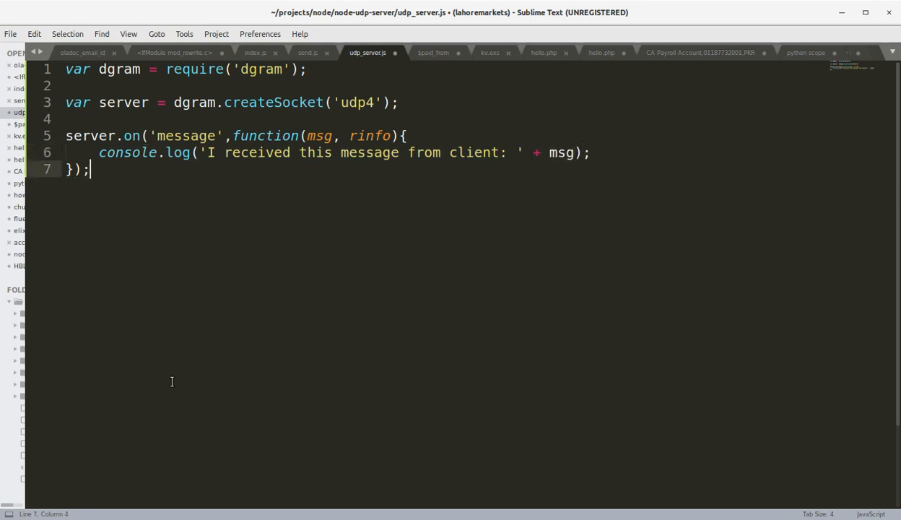
Add server.bind(8080); below the handler and save udp_server.js
key(enter)
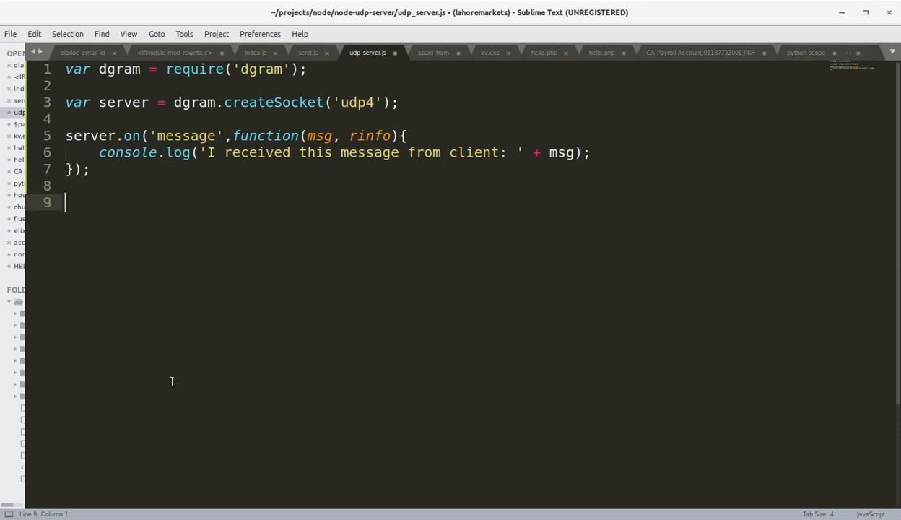
text(server.)
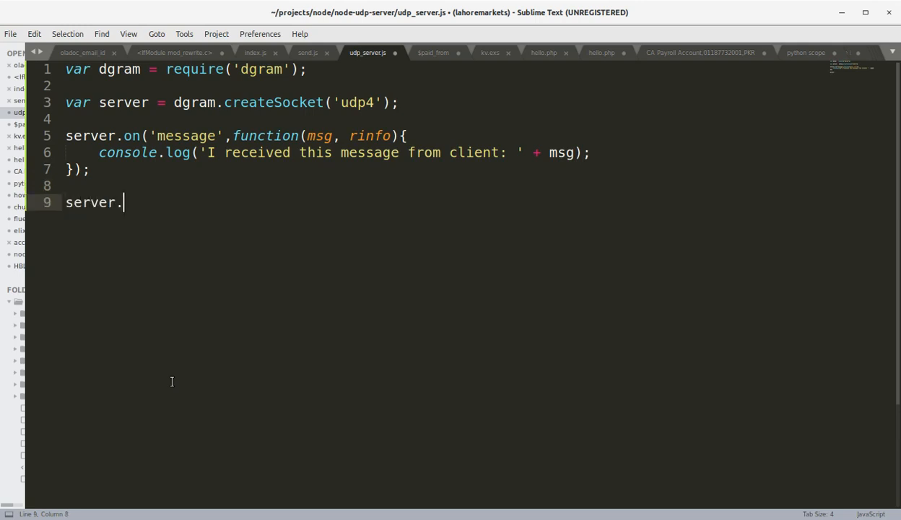
text(bind(8)
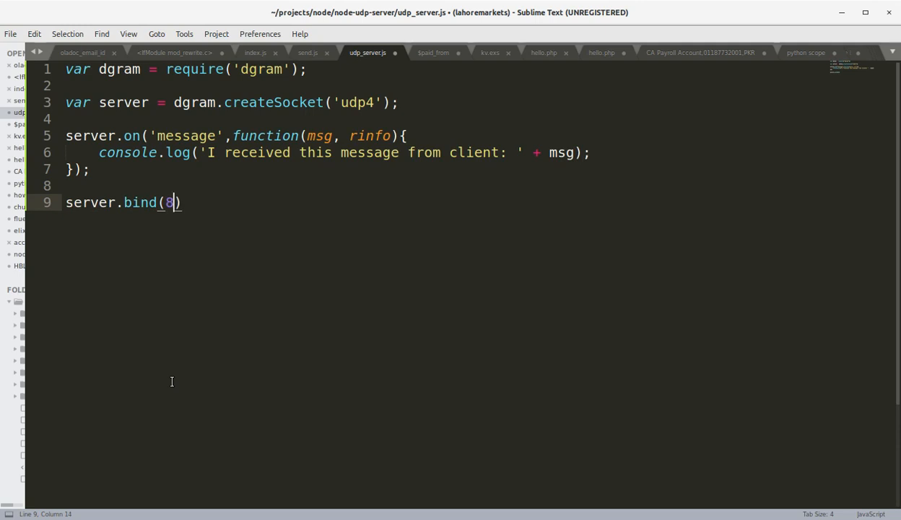
text(080);)
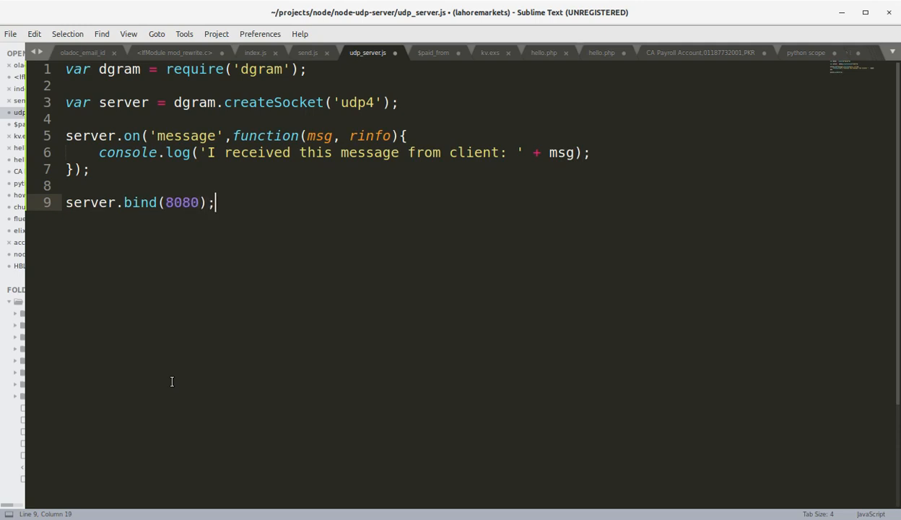
key(ctrl+s)
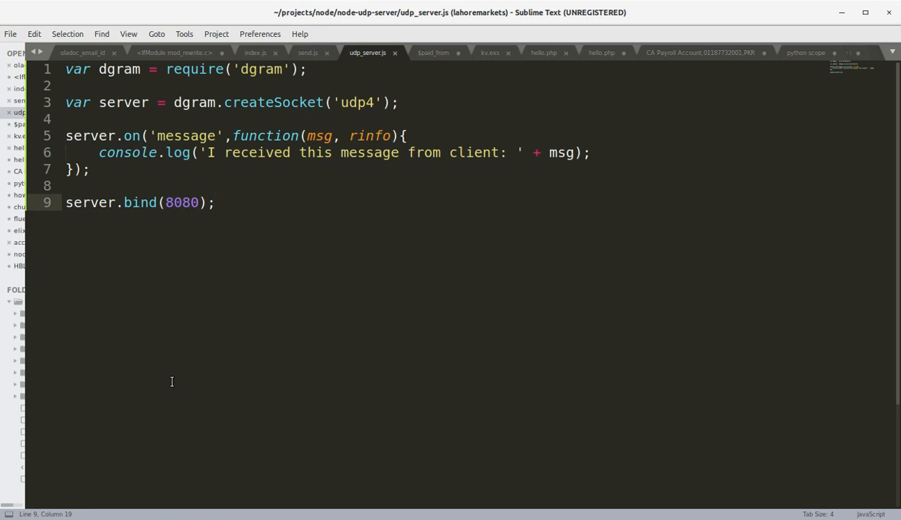
click(214, 202)
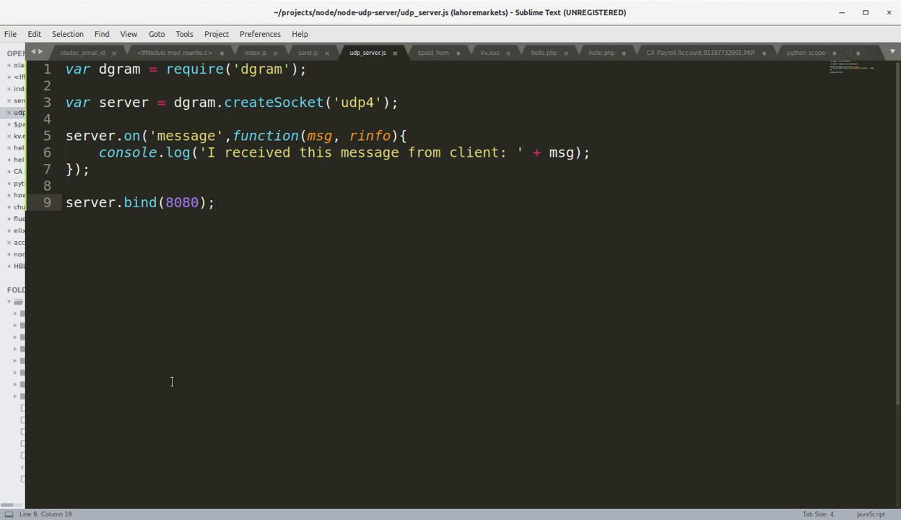
key(alt+Tab)
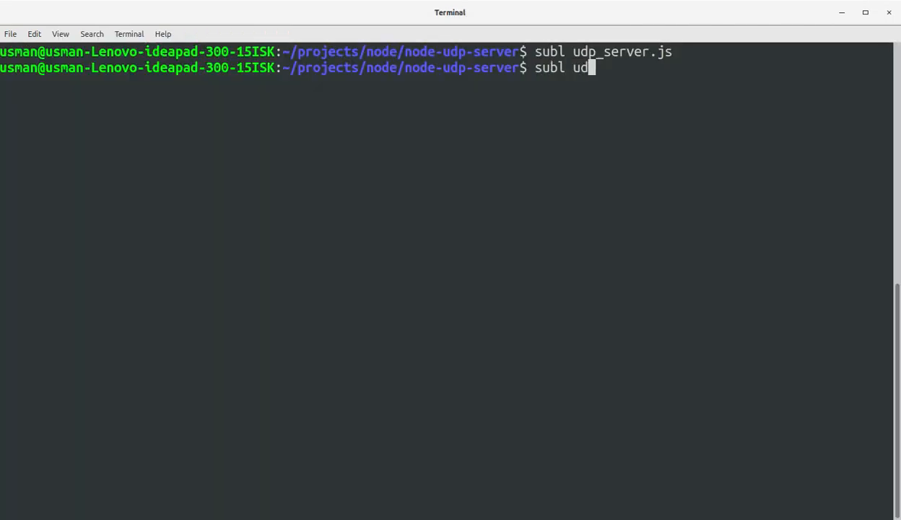
Run subl udp_client.js in Terminal to create the client file
text(p_client.j)
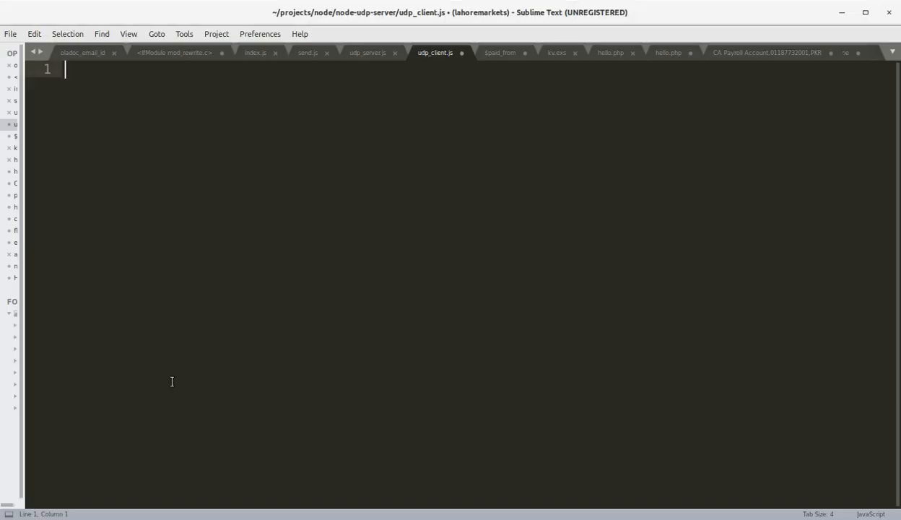
Load the dgram module in udp_client.js with var dgram = require('dgram')
text(var dgram)
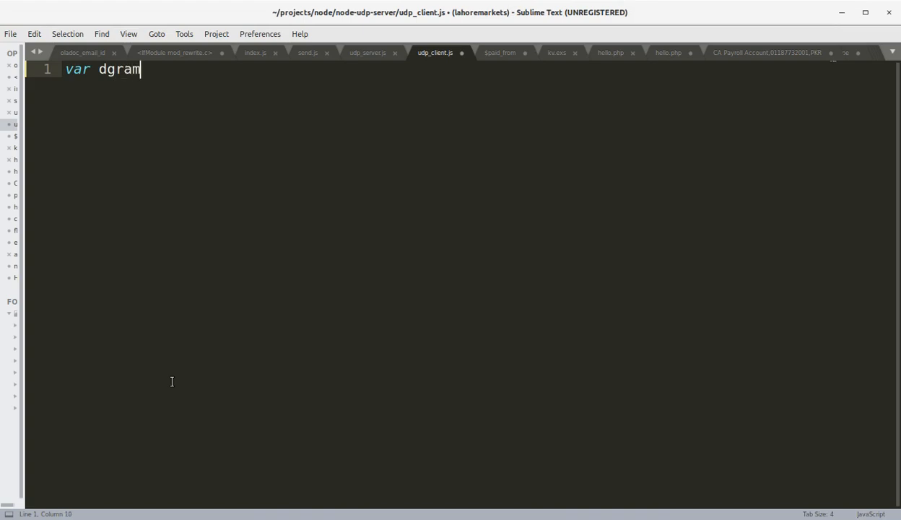
text(=)
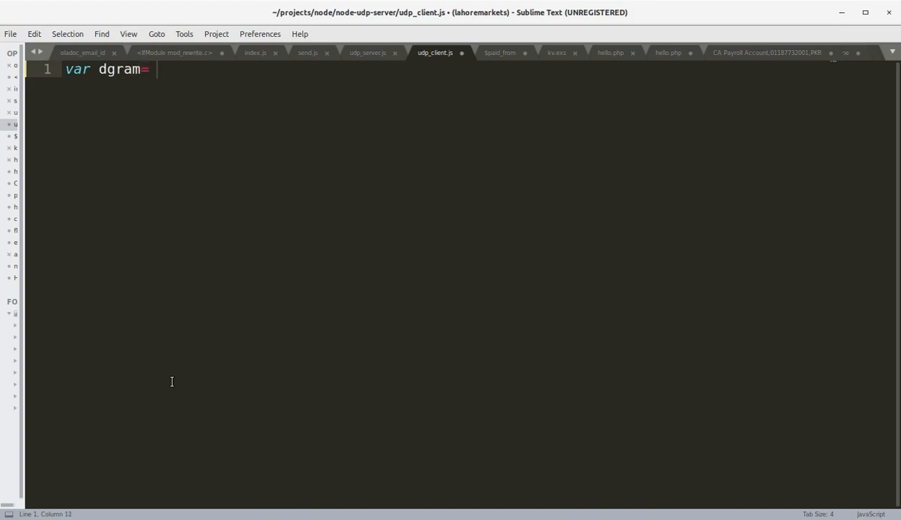
text(= requi)
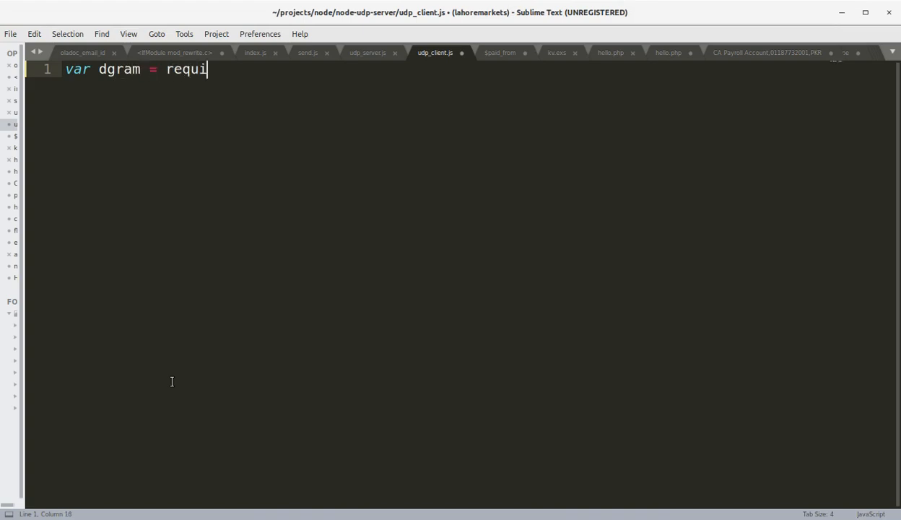
text(re('dgram');)
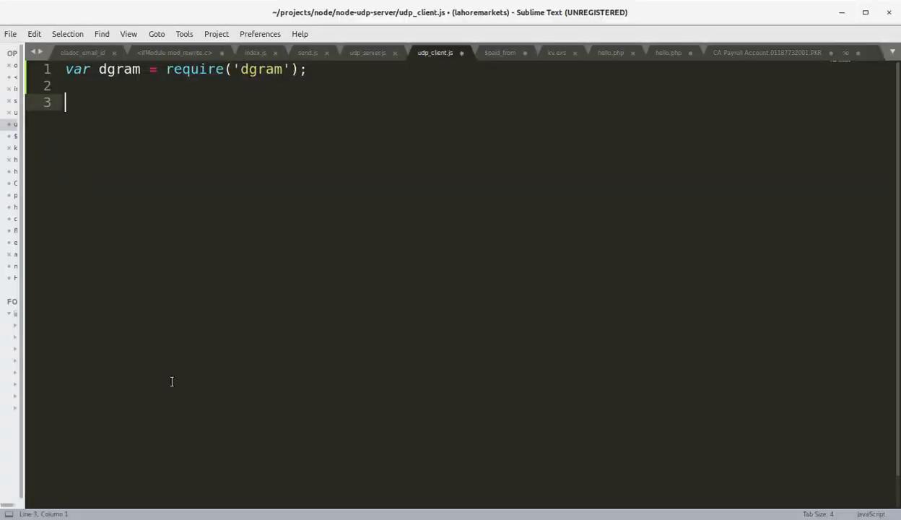
Create a udp4 socket with var s = dgram.createSocket('udp4');
text(var s =)
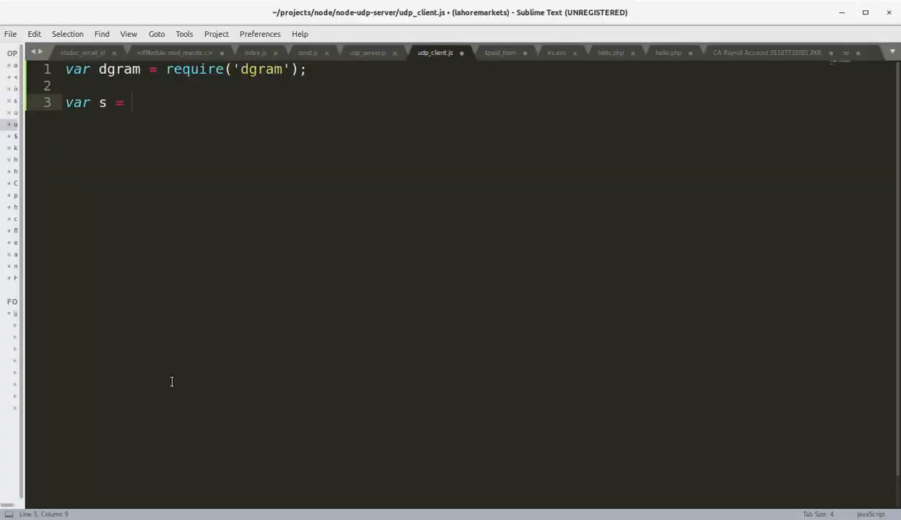
text(dgr)
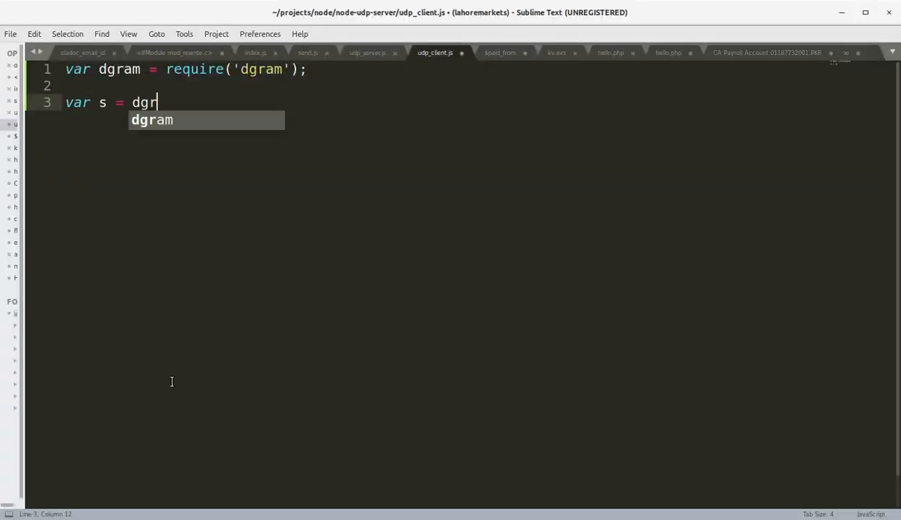
text(am.create)
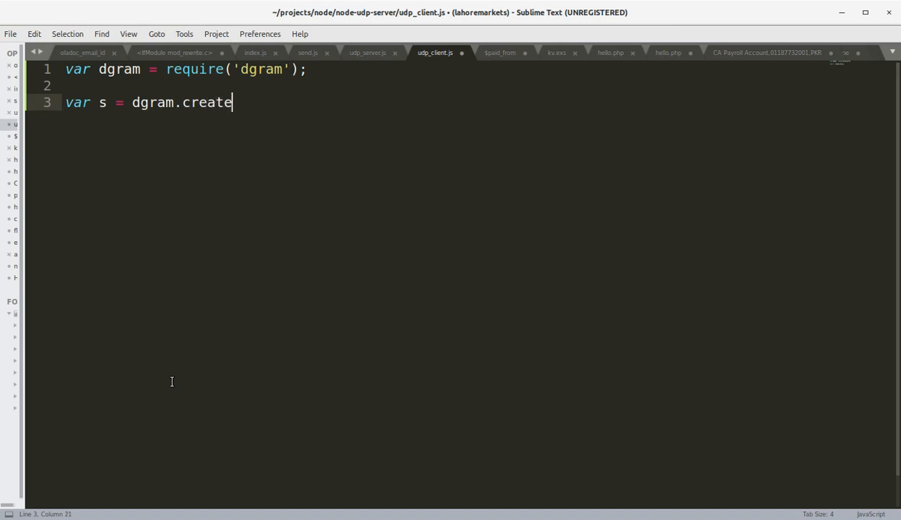
text(Sockett)
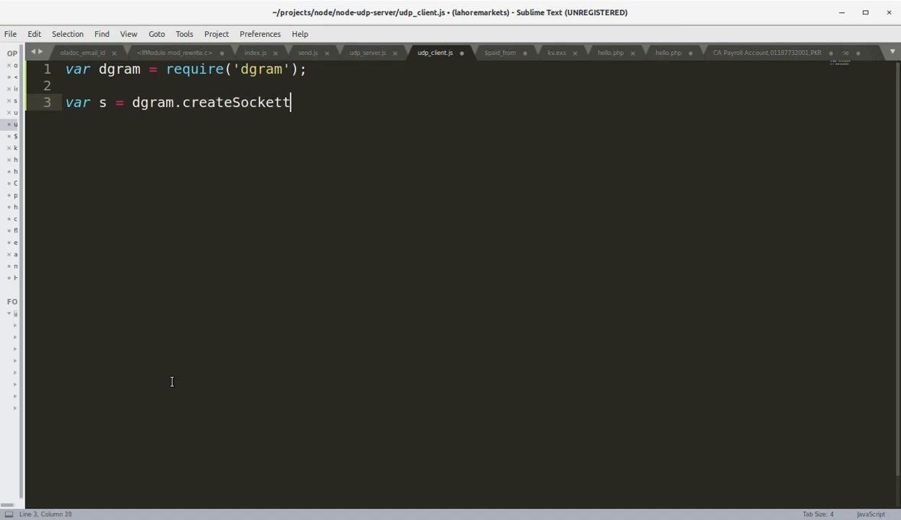
text(('udp'))
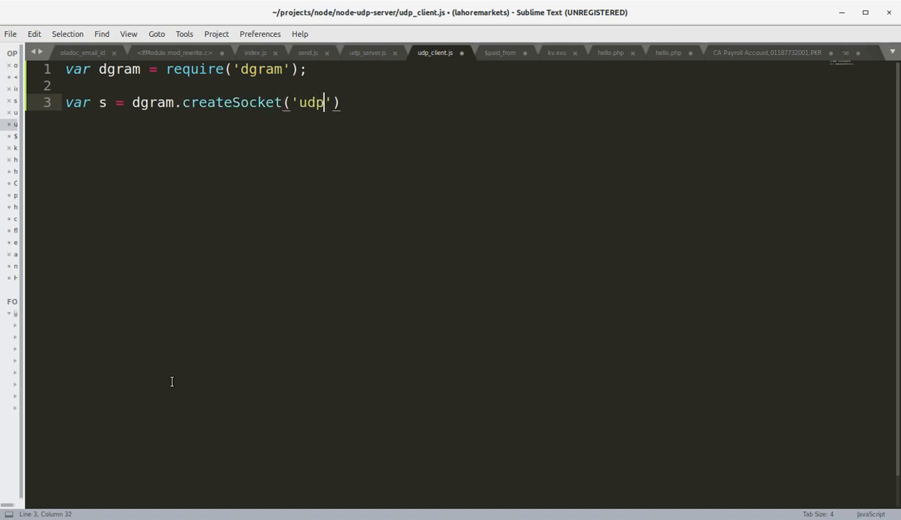
text(4);)
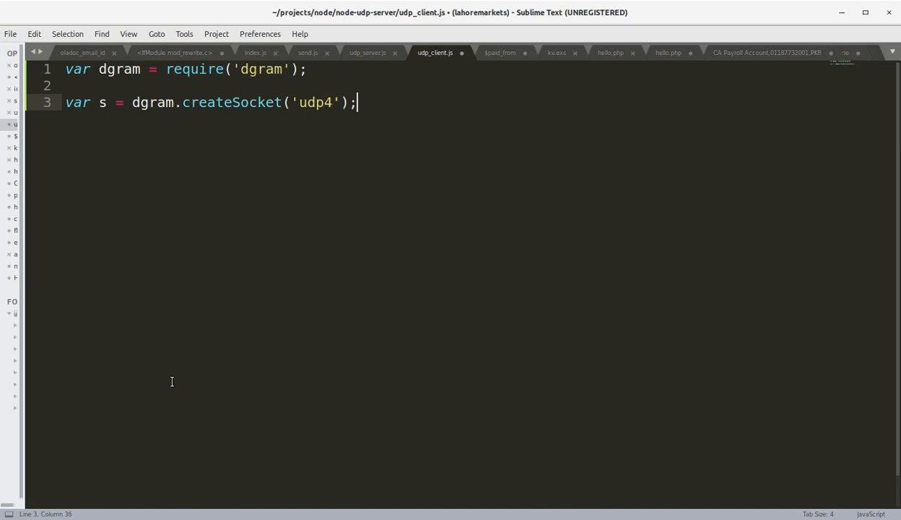
text(s.send)
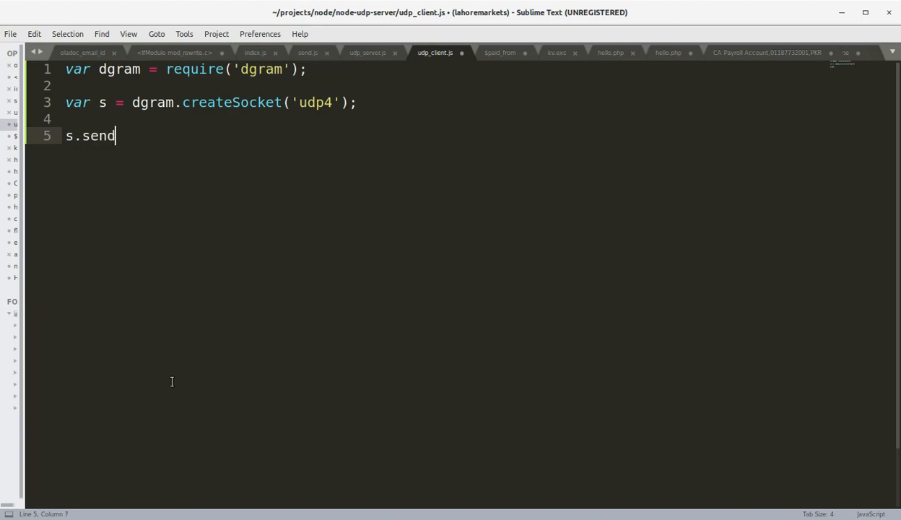
Make s.send send Buffer.from('Hello from Tech weber UDP Comm..'), fixing the typo
text(())
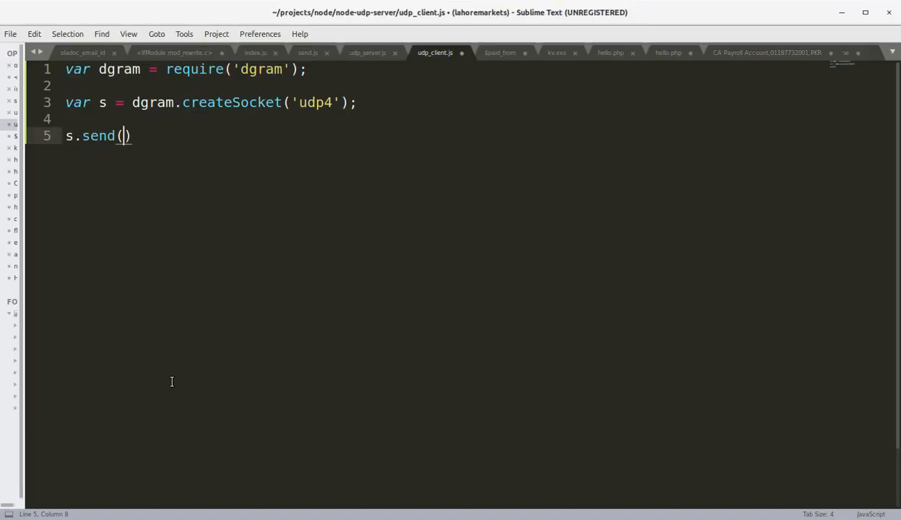
text(Buffer.from)
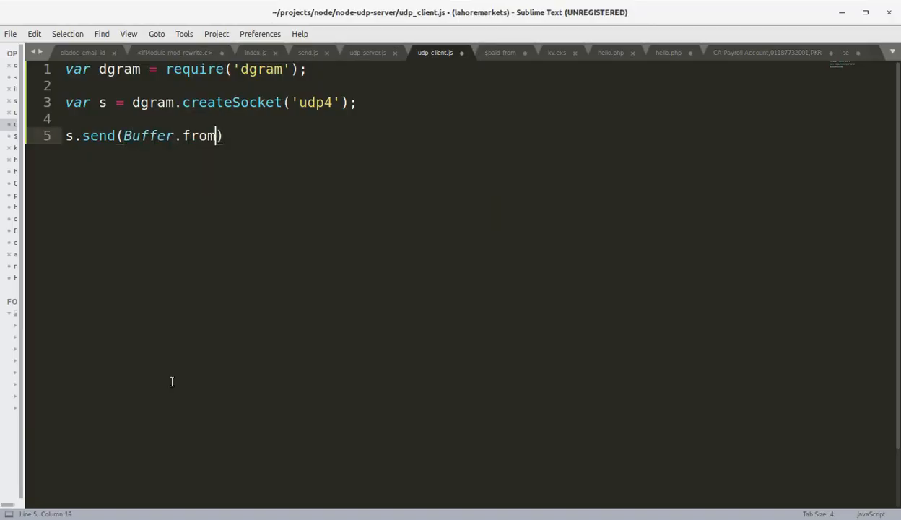
text((''))
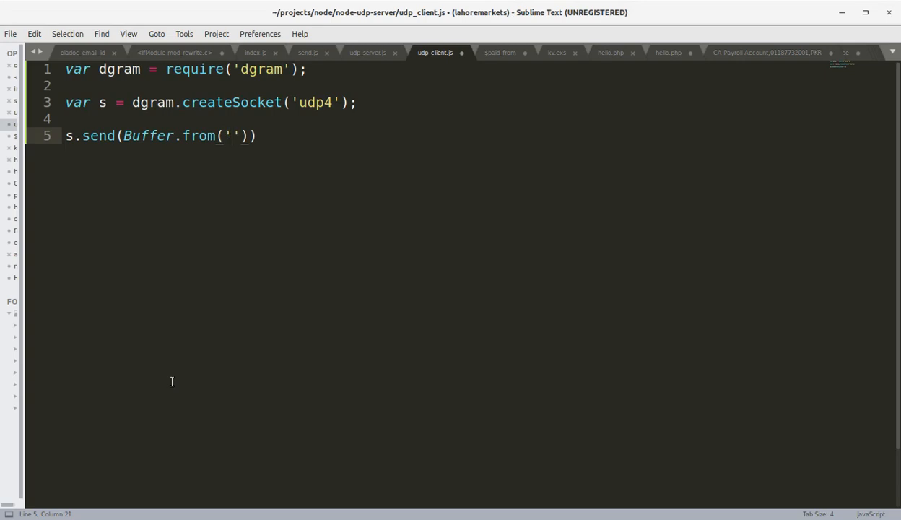
text(Hello)
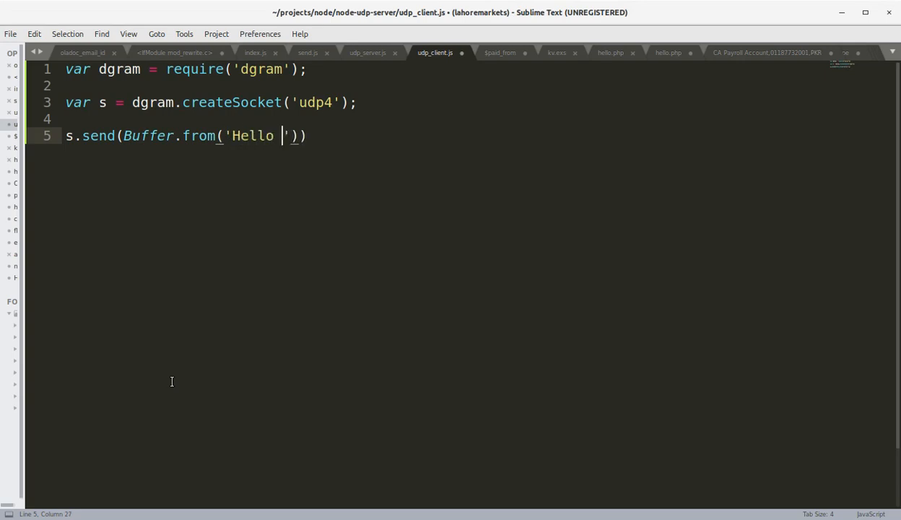
text(from Te)
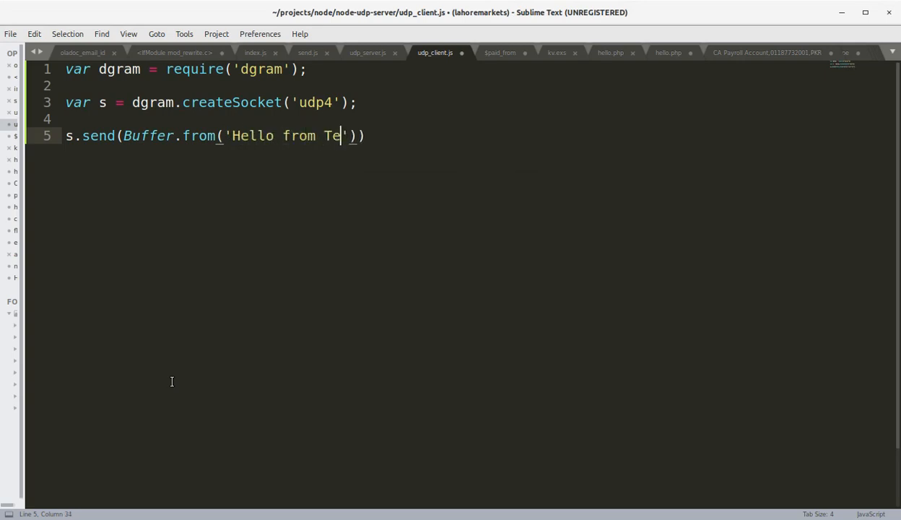
text(ch wbere)
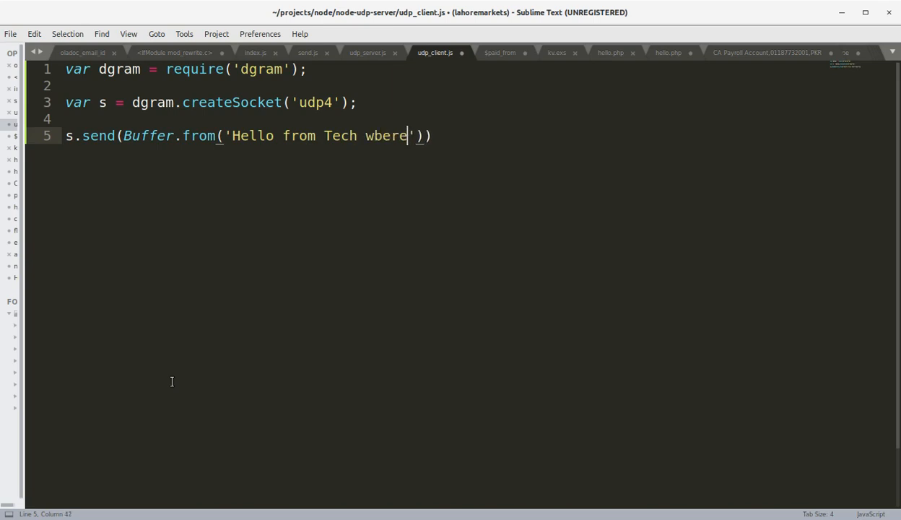
key(BackSpace)
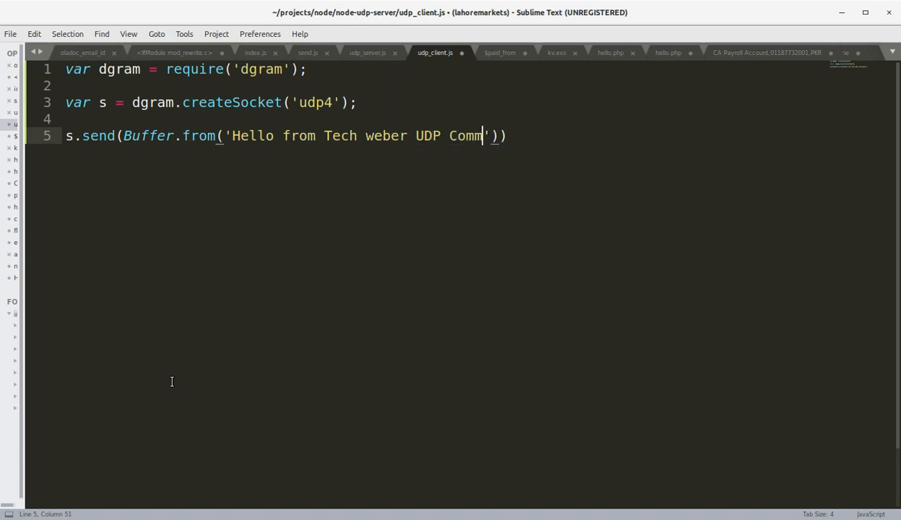
text(..)
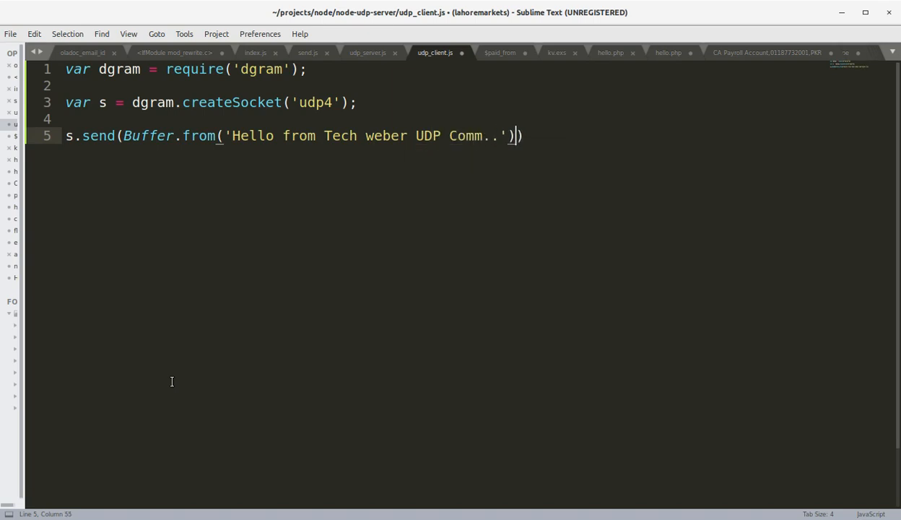
Target port 8080 on 'localhost' and save udp_client.js
text(,)
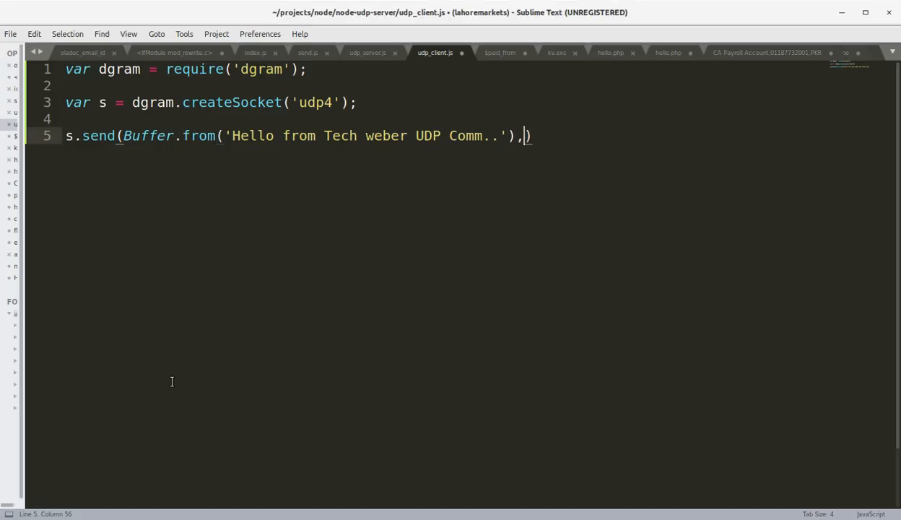
text(8080,'l')
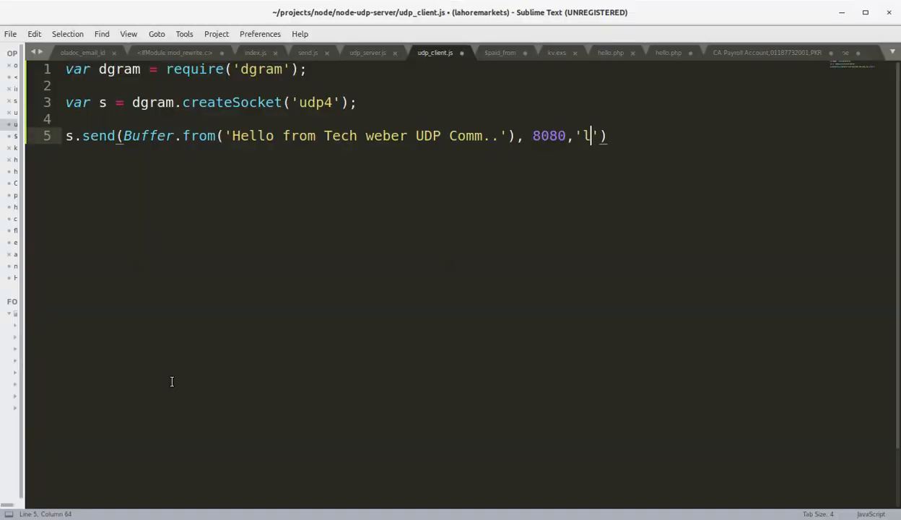
text(ocalhost)
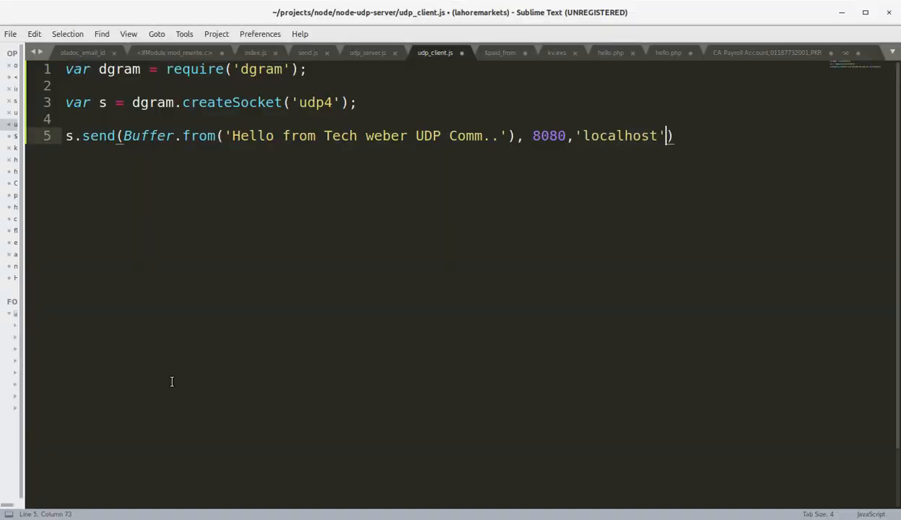
text(;)
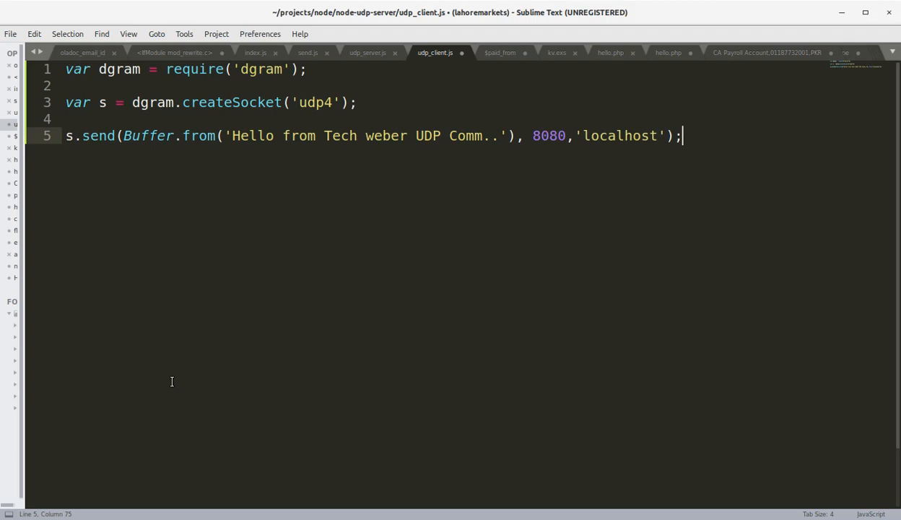
key(ctrl+s)
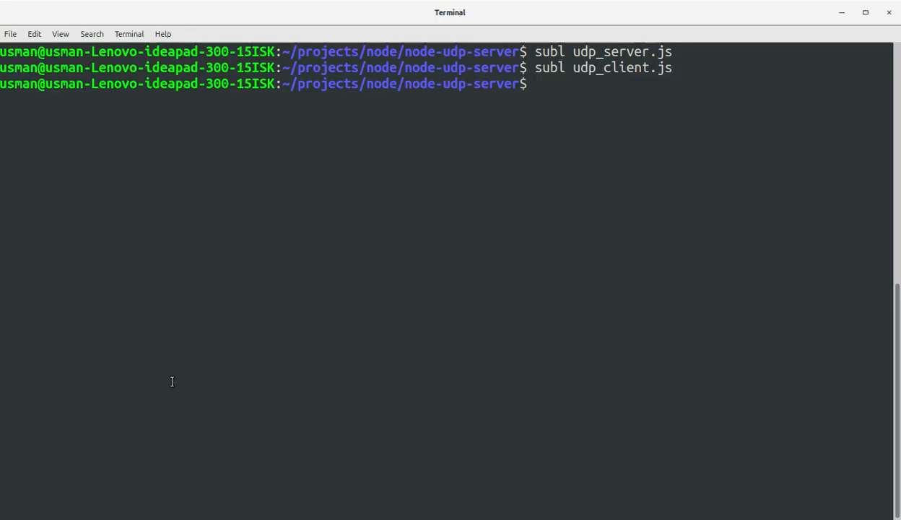
Start the server with node udp_server.js and open a second Terminal tab
text(node)
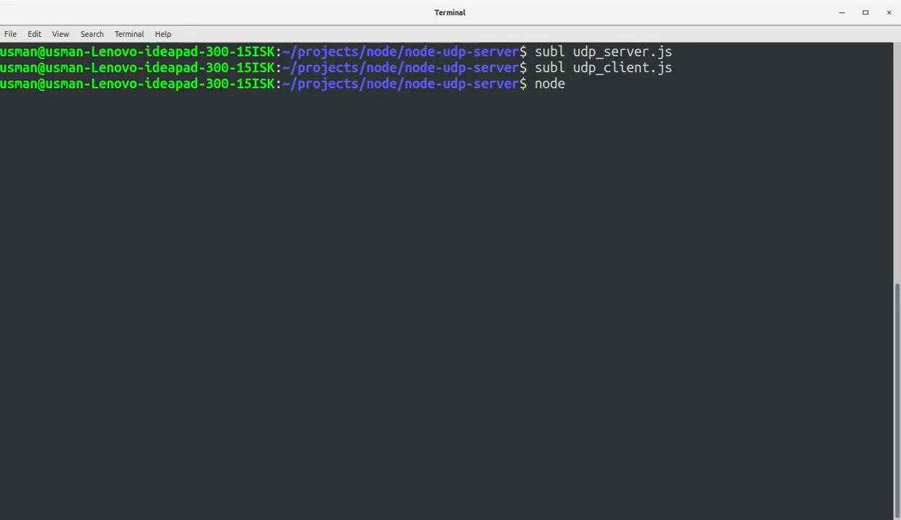
text(udp)
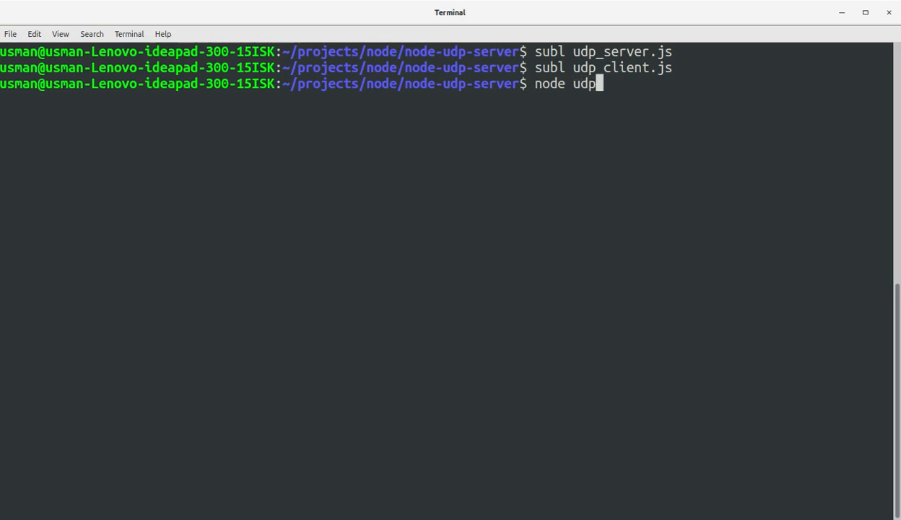
text(_server.js)
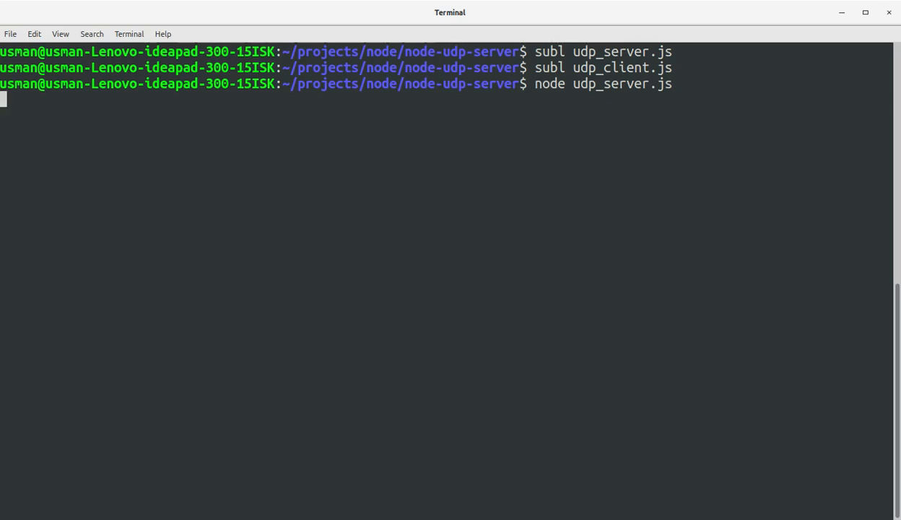
click(859, 56)
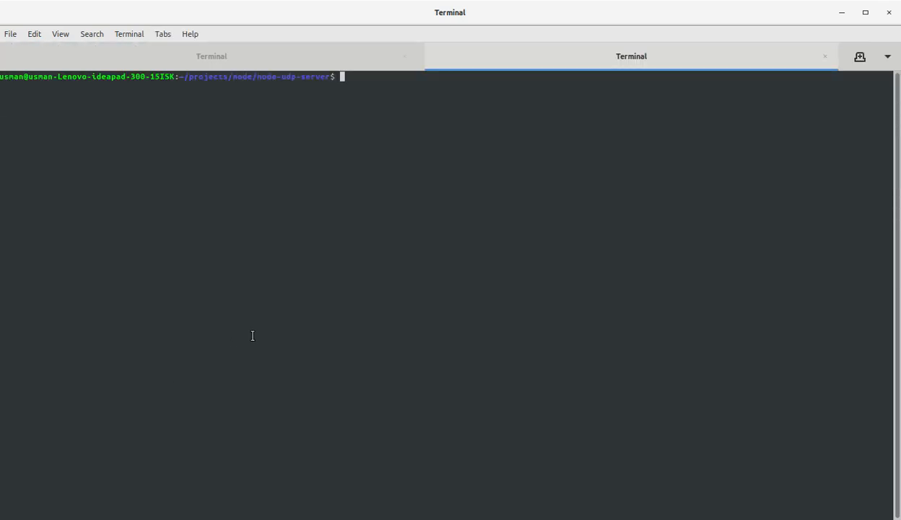
In the second Terminal tab, list the project files with ls and run node udp_client.js
text(ls)
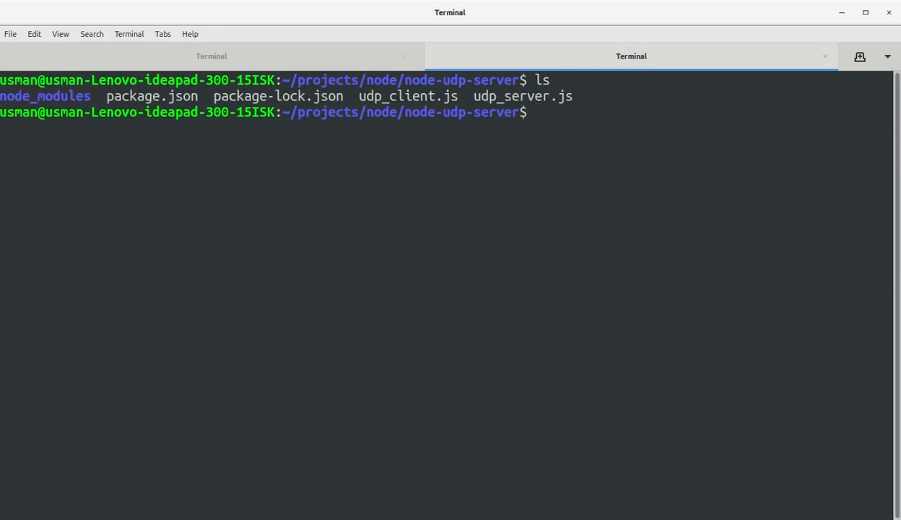
text(node)
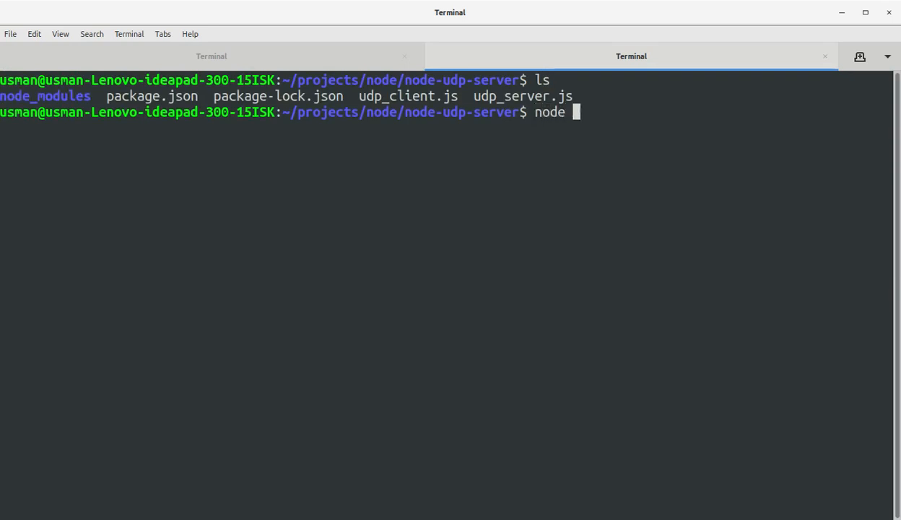
text(udp)
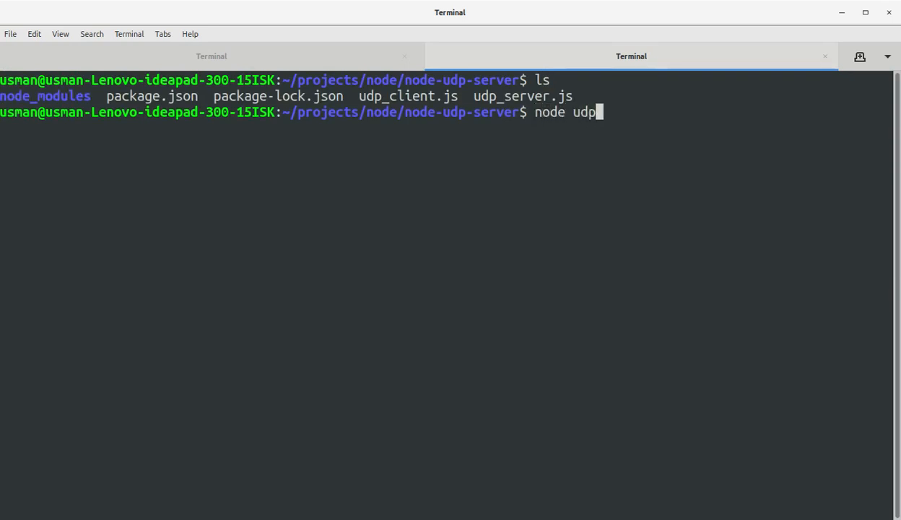
text(_client.js)
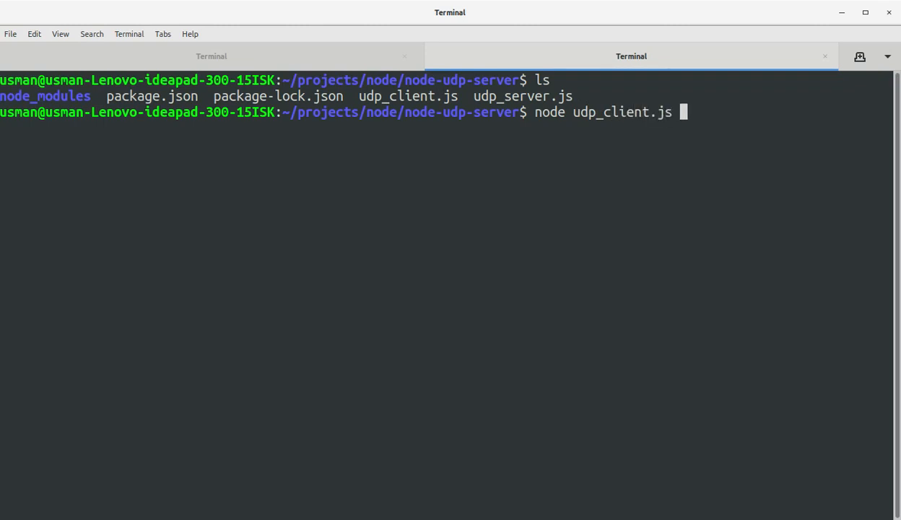
key(Return)
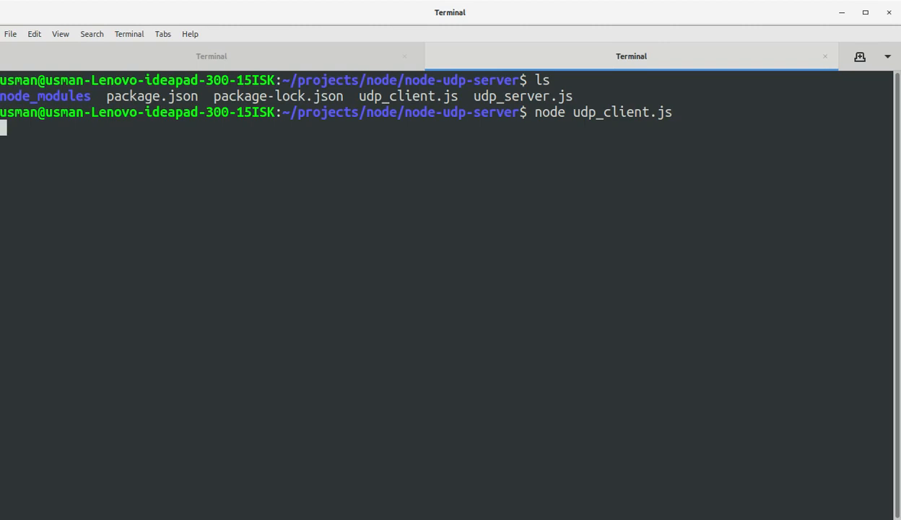